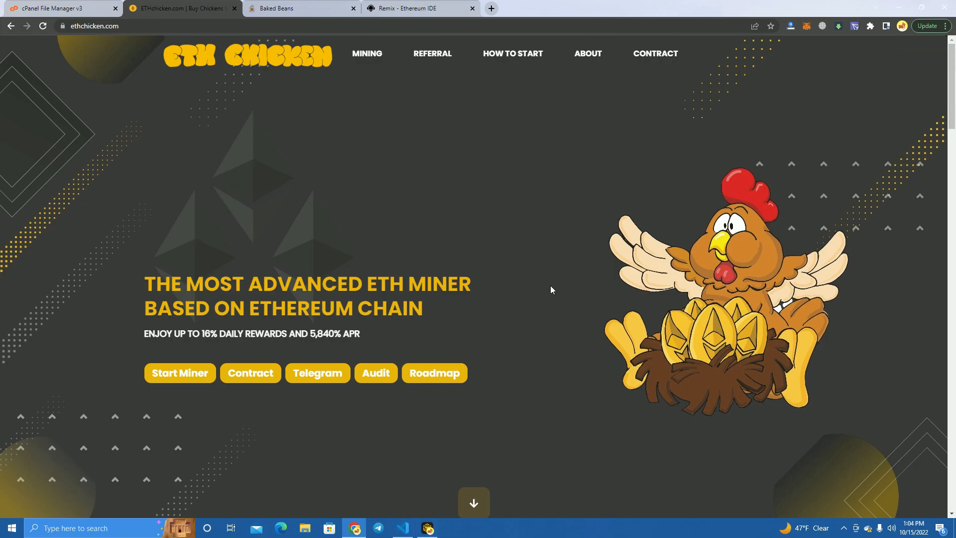
Step: Glance at the Baked Beans site for comparison, then return to the ETH Chicken homepage
left_click(280, 8)
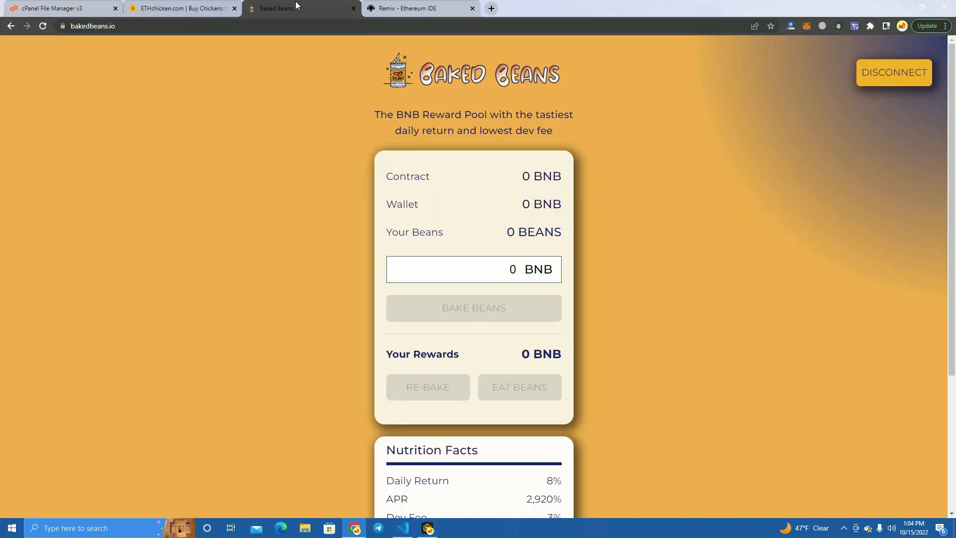
mouse_move(313, 253)
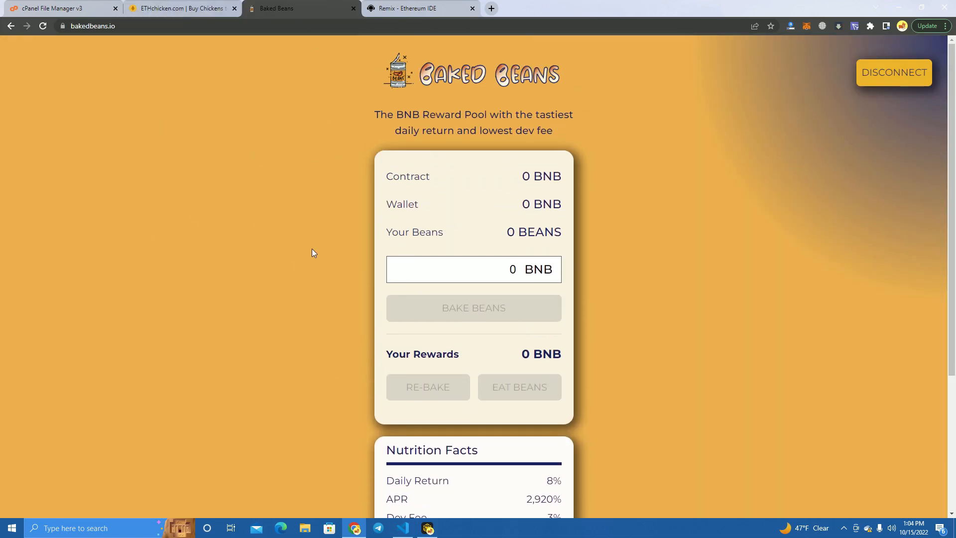
mouse_move(294, 121)
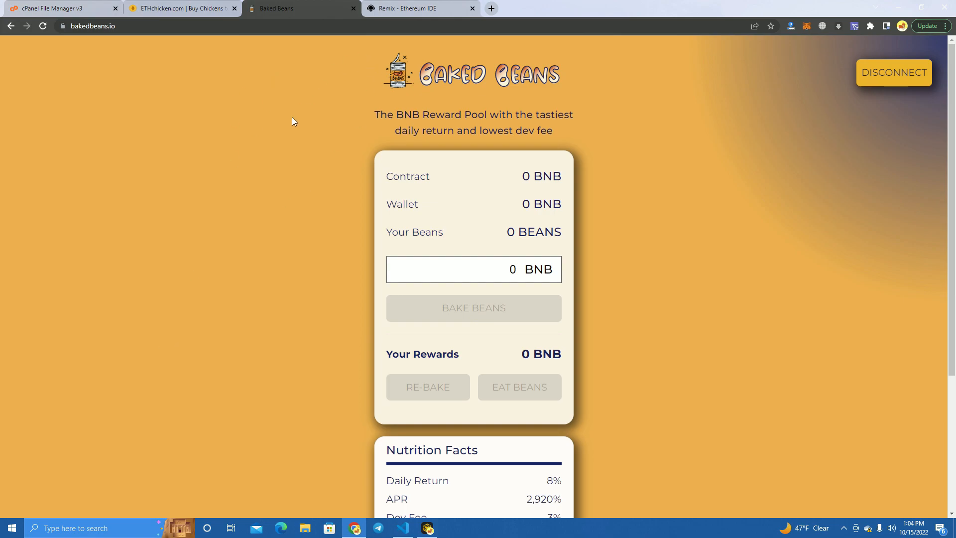
mouse_move(273, 141)
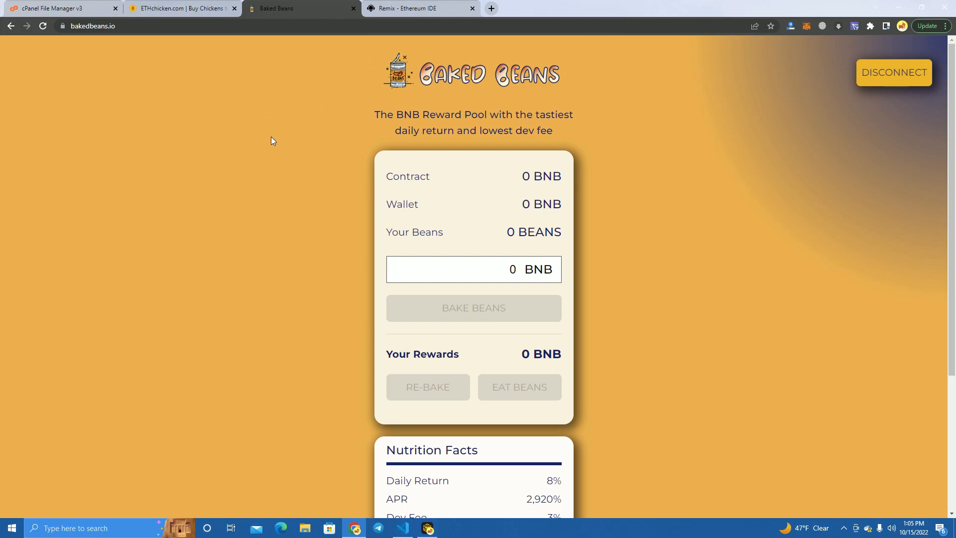
mouse_move(282, 155)
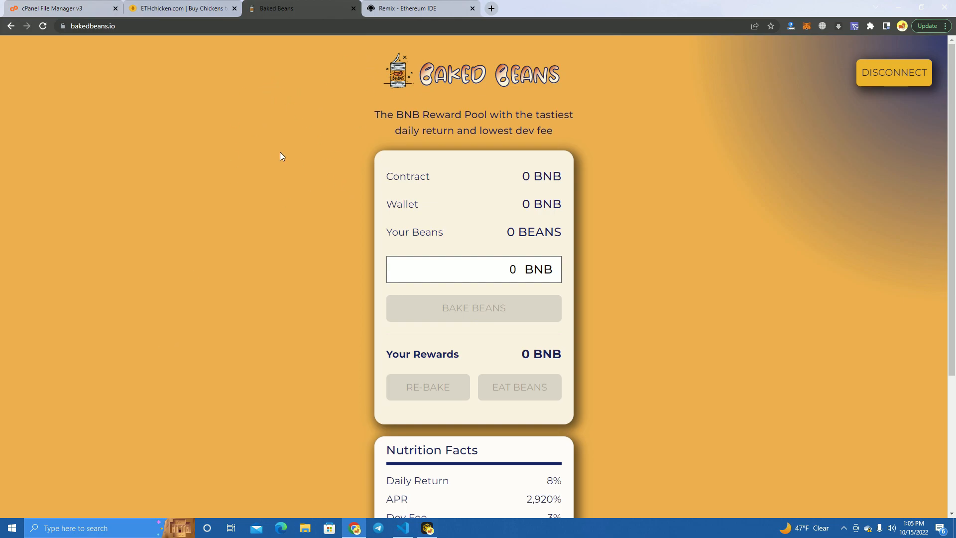
left_click(180, 9)
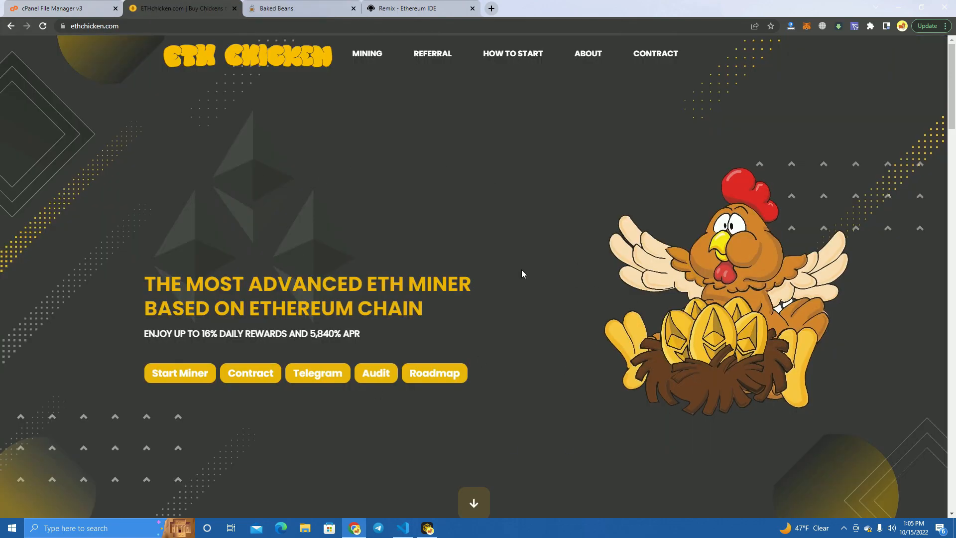
mouse_move(293, 293)
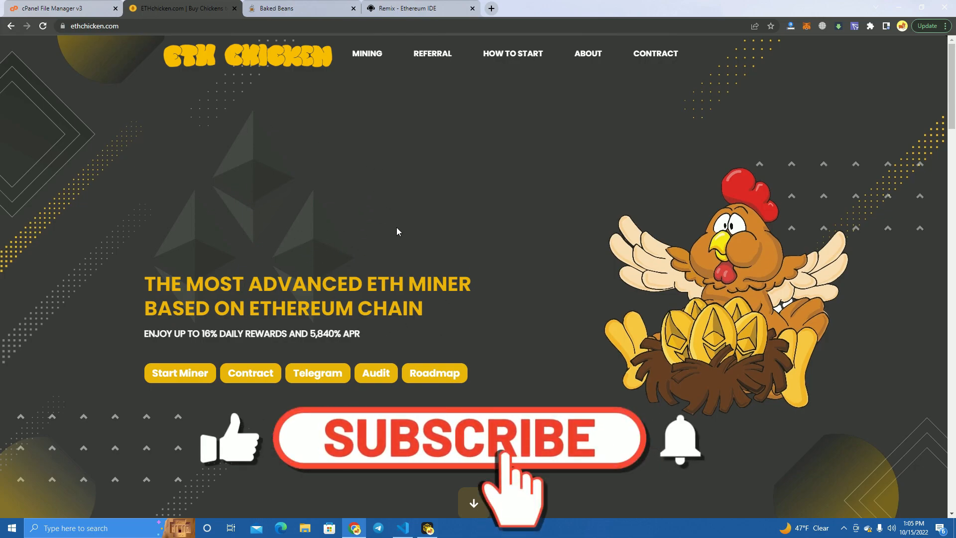
left_click(455, 438)
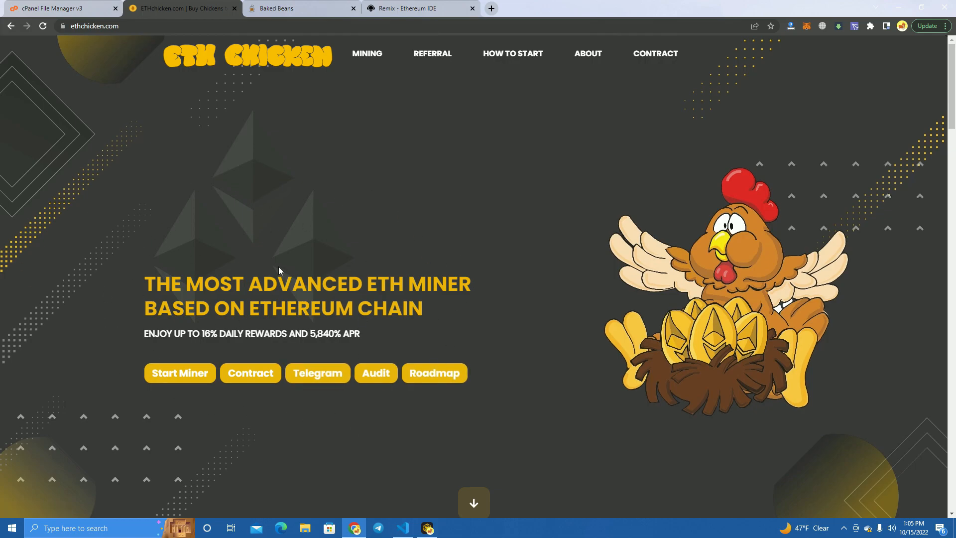
mouse_move(382, 306)
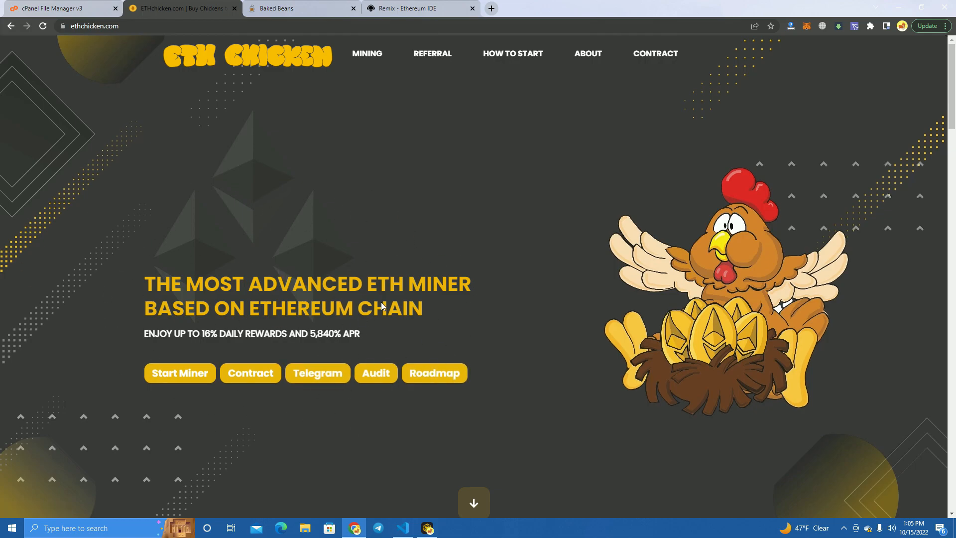
mouse_move(470, 410)
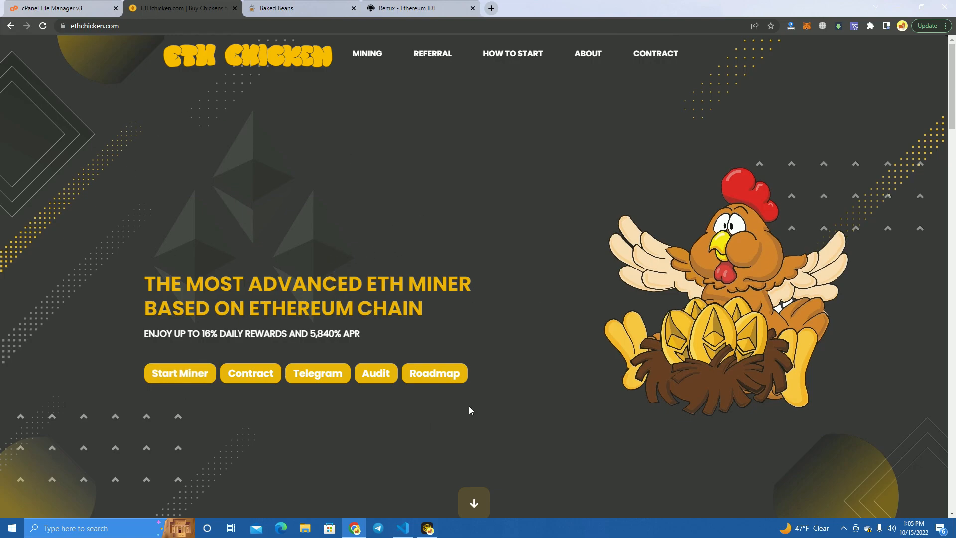
left_click(105, 26)
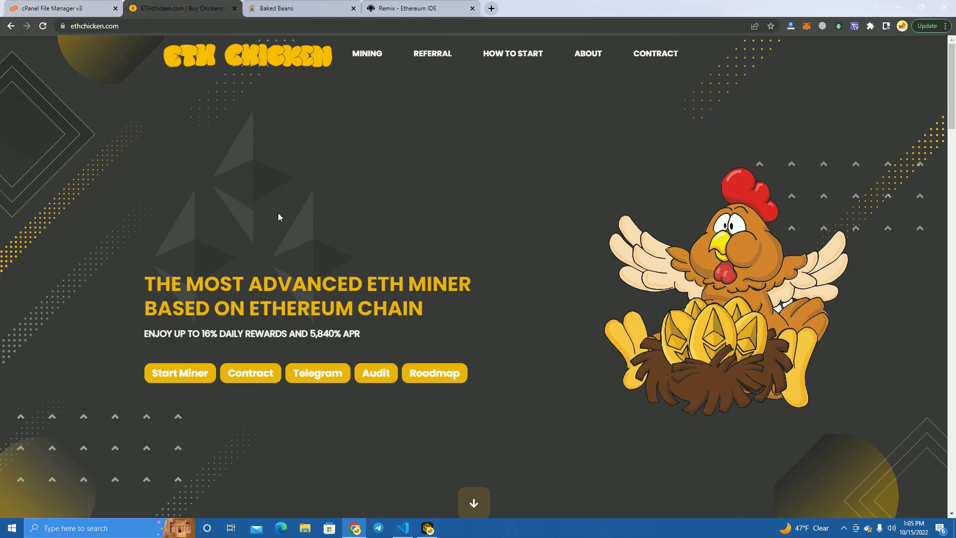
mouse_move(272, 319)
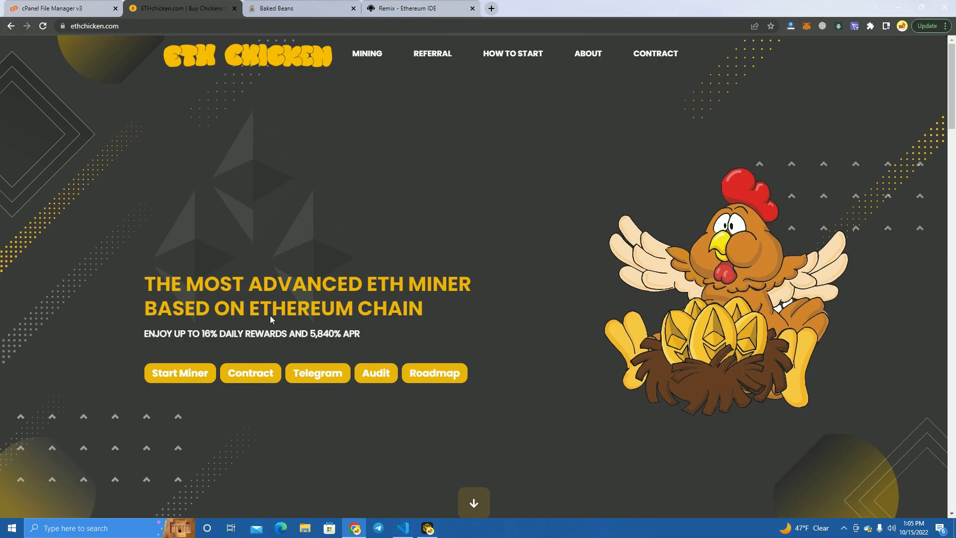
mouse_move(294, 318)
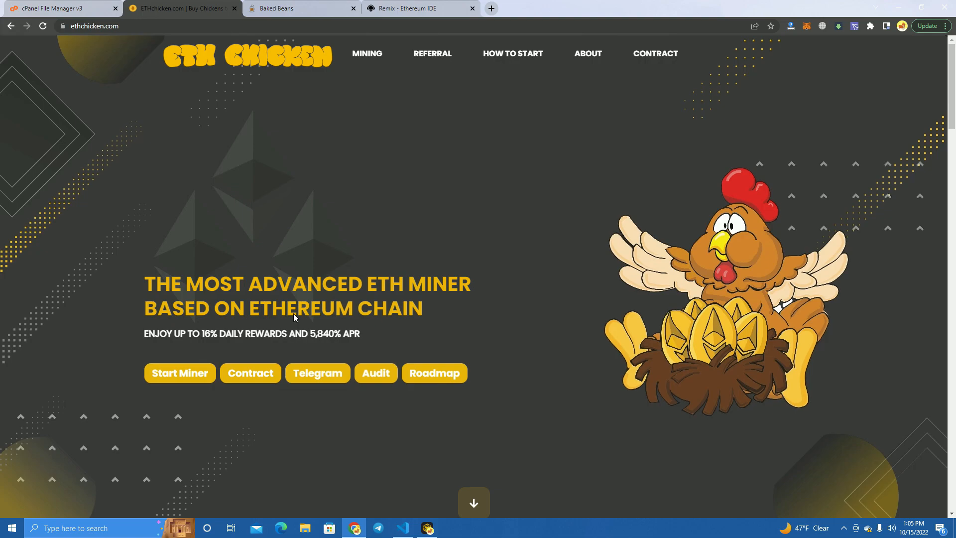
mouse_move(211, 200)
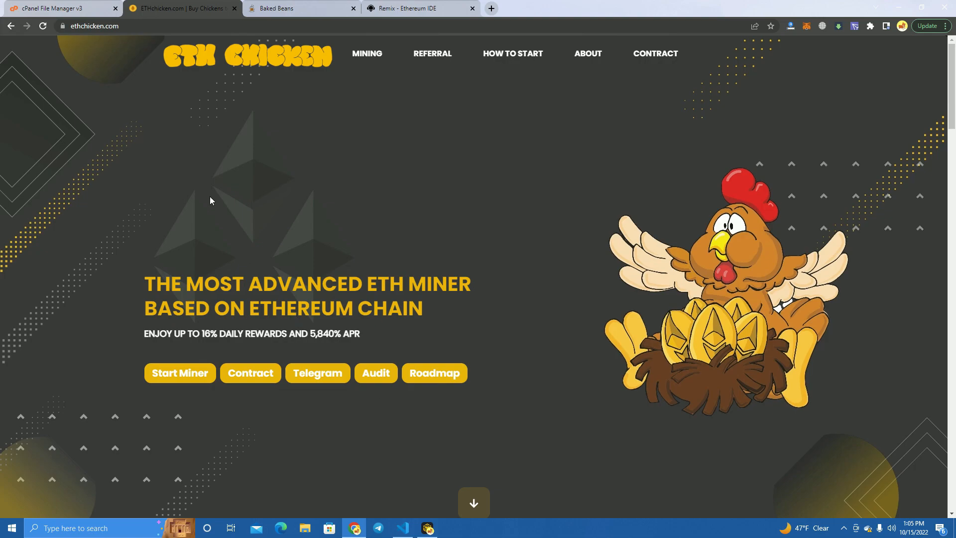
Step: Scroll past the Roadmap to the Your Farm buy panel showing 1.512 ETH
scroll("down", 3)
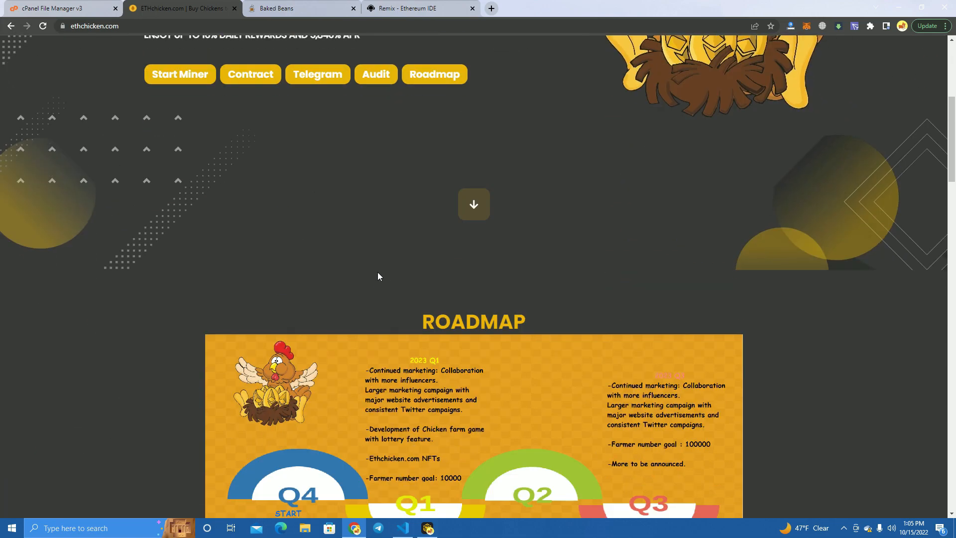
scroll("down", 3)
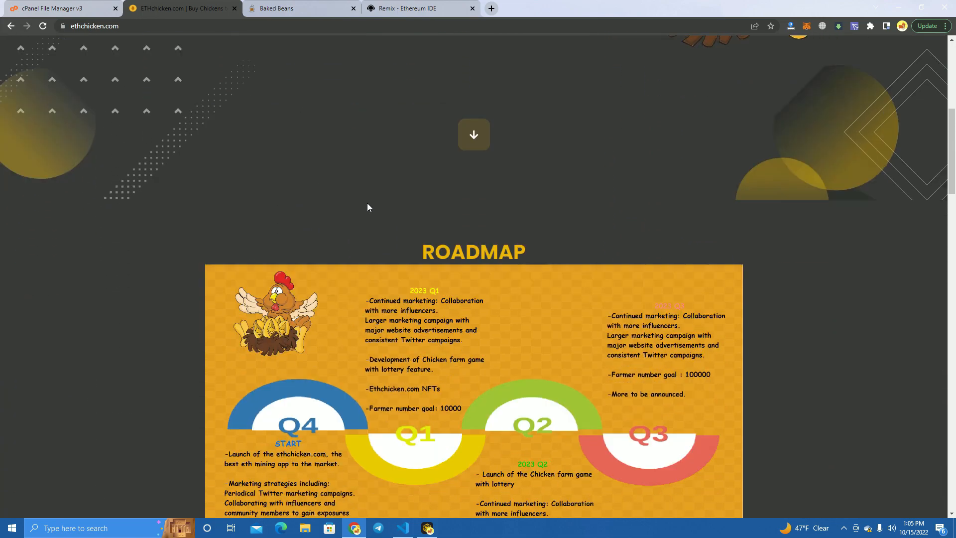
scroll("down", 3)
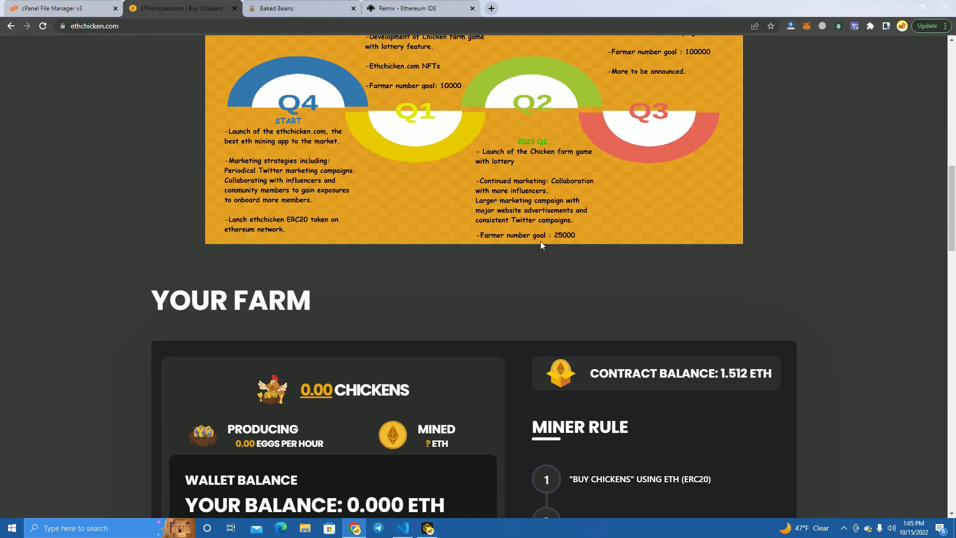
scroll("down", 3)
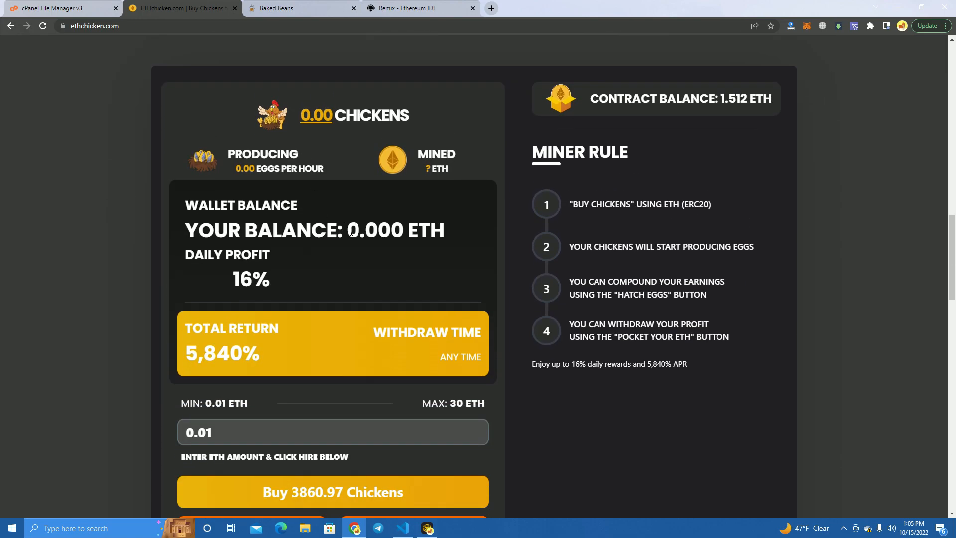
scroll("down", 3)
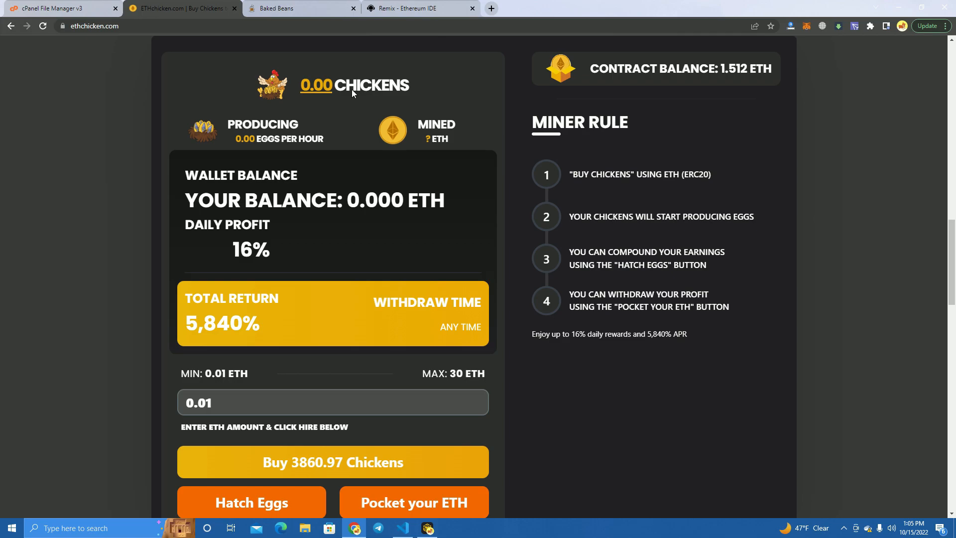
mouse_move(238, 120)
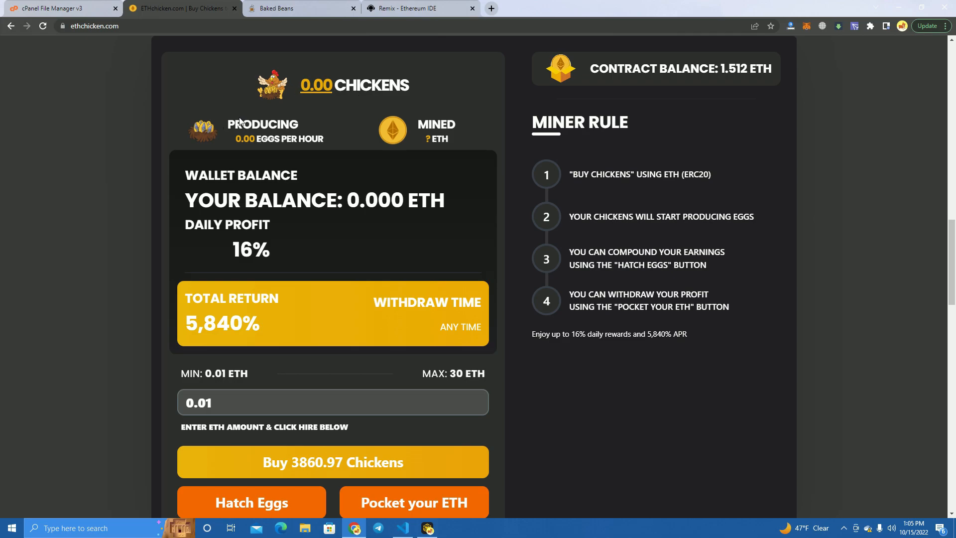
mouse_move(237, 142)
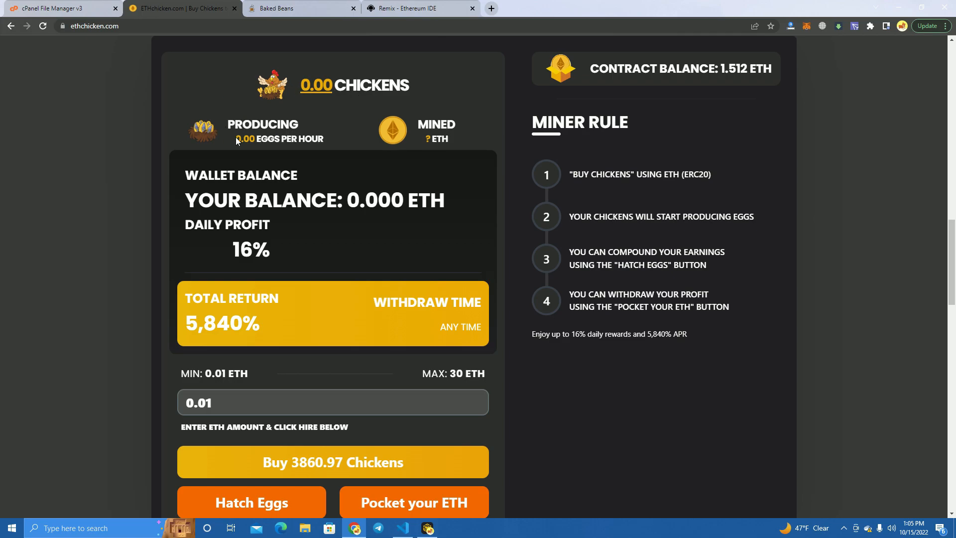
mouse_move(456, 140)
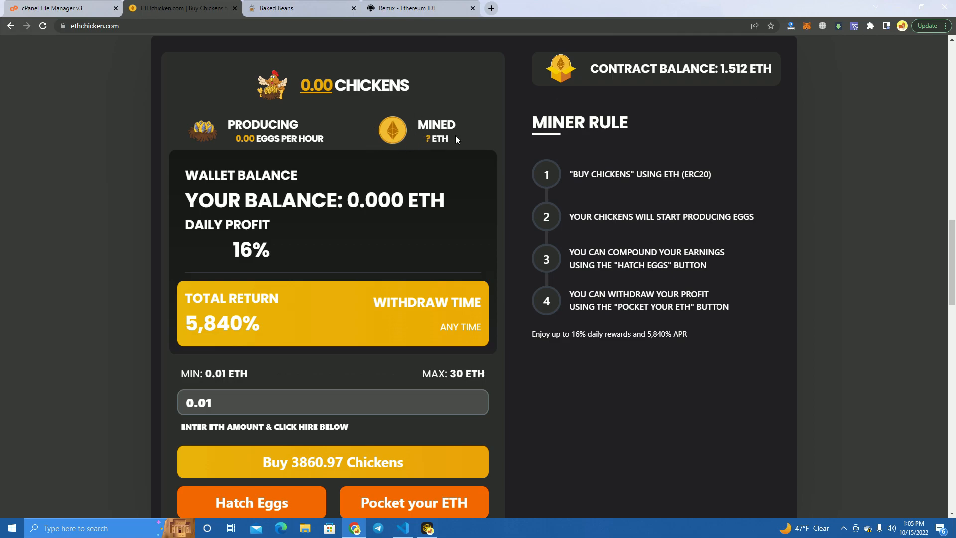
scroll("down", 3)
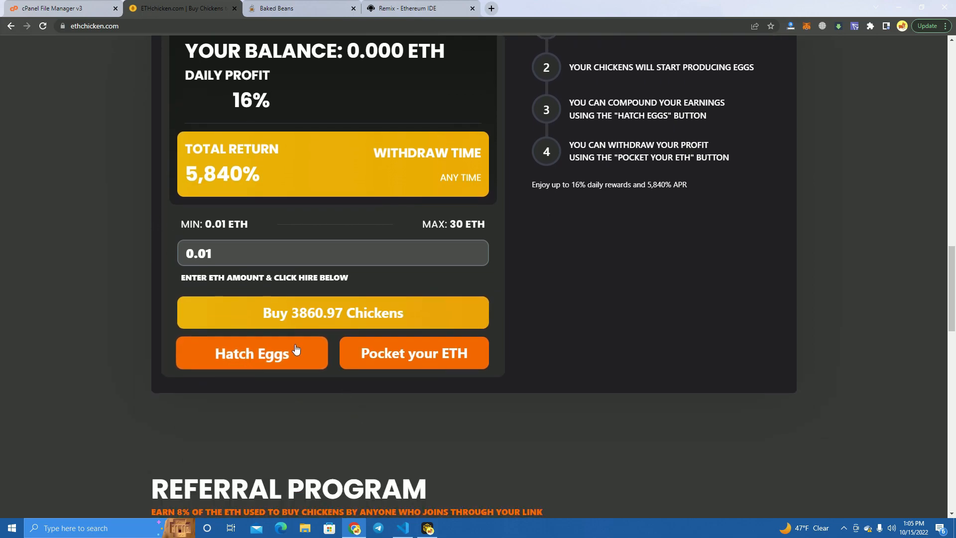
scroll("up", 3)
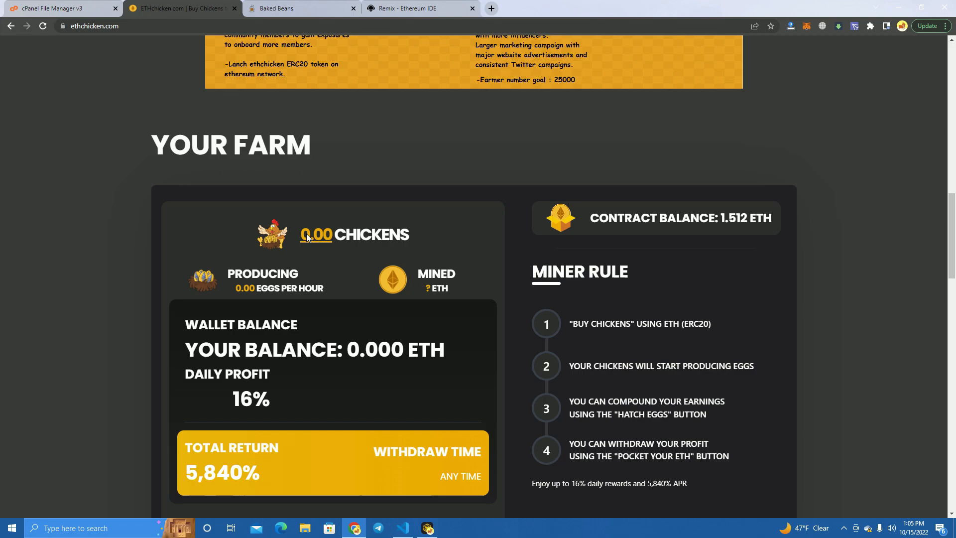
mouse_move(97, 229)
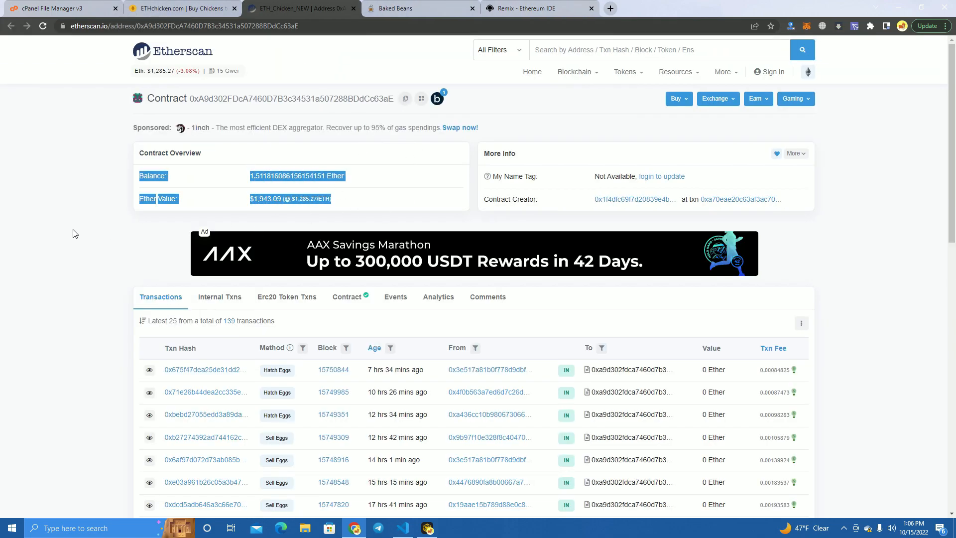
Step: Highlight the contract's 1.5118 Ether balance and value, then return to the ETH Chicken tab
left_click(363, 206)
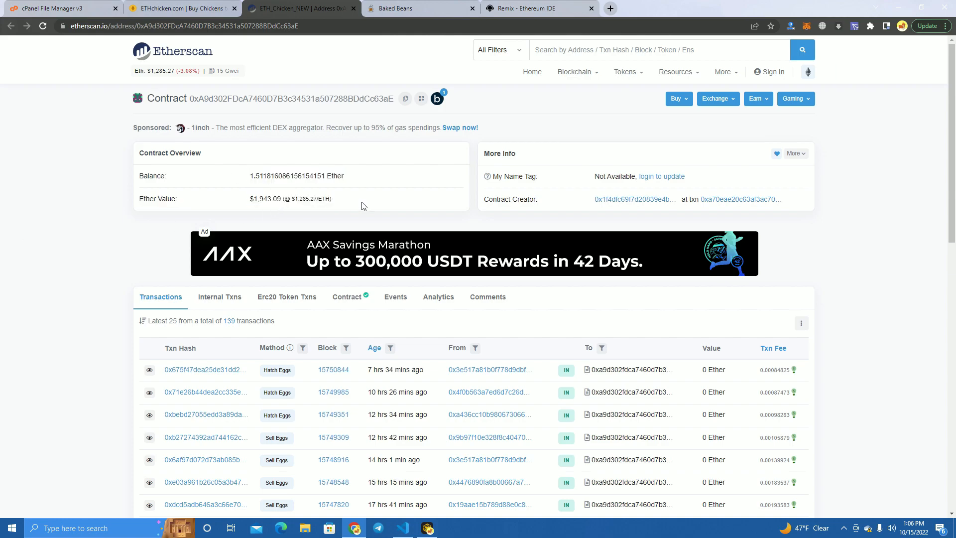
left_click_drag(259, 176, 332, 199)
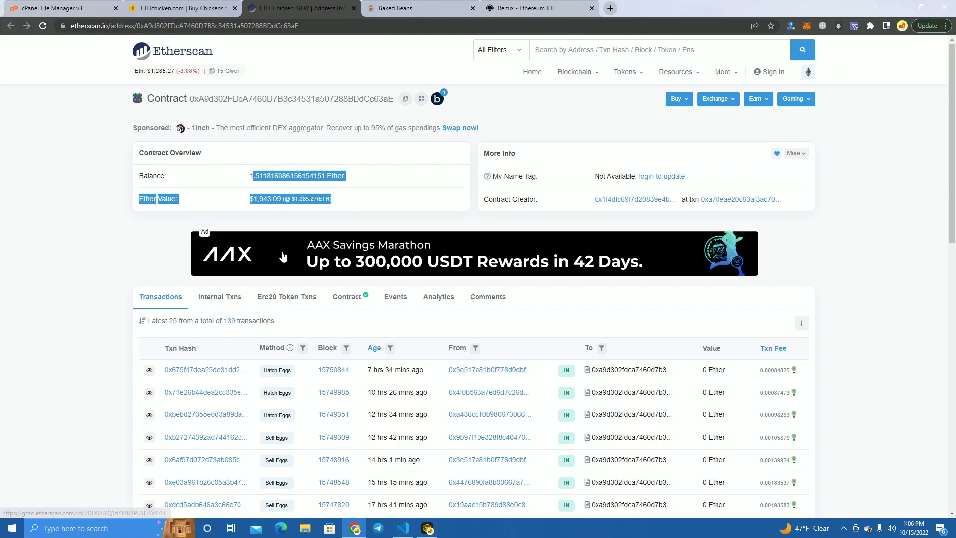
left_click(181, 9)
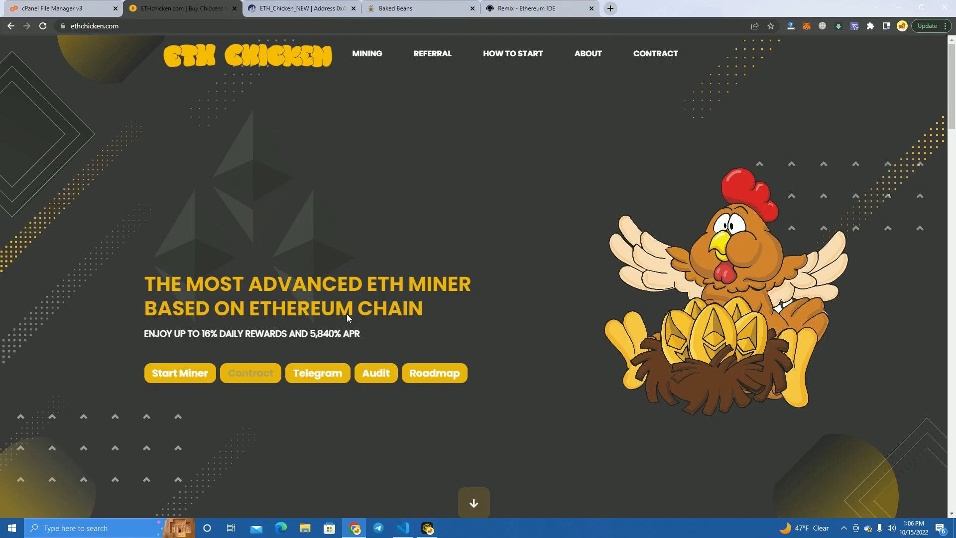
mouse_move(250, 261)
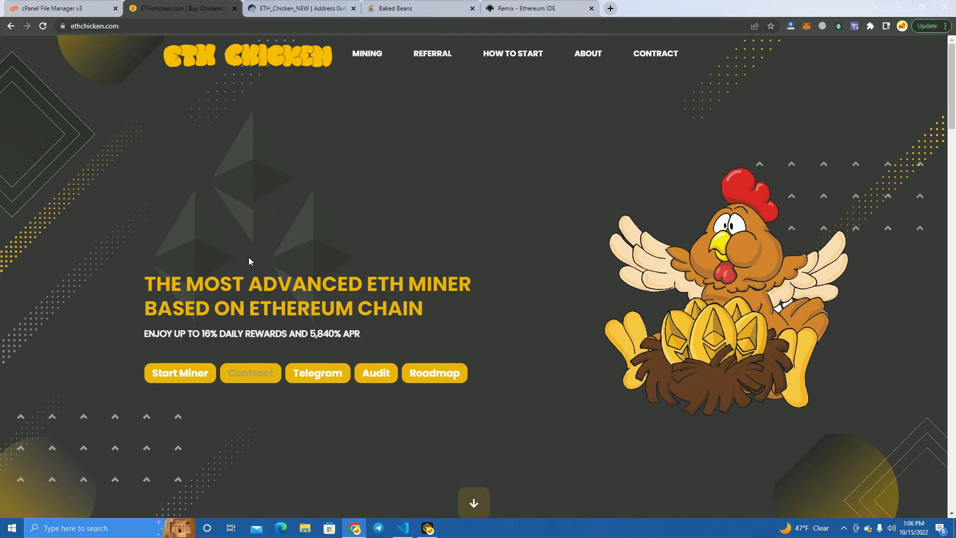
mouse_move(330, 328)
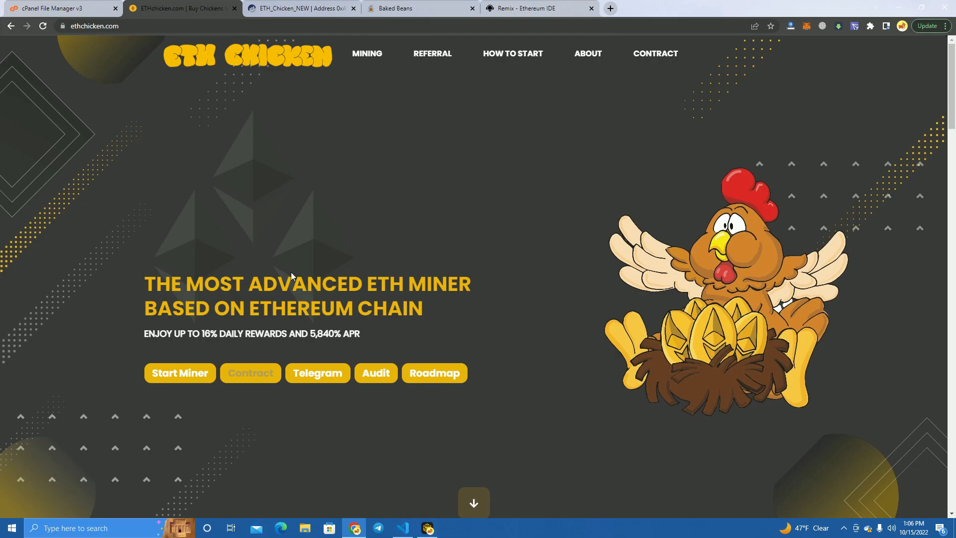
mouse_move(218, 225)
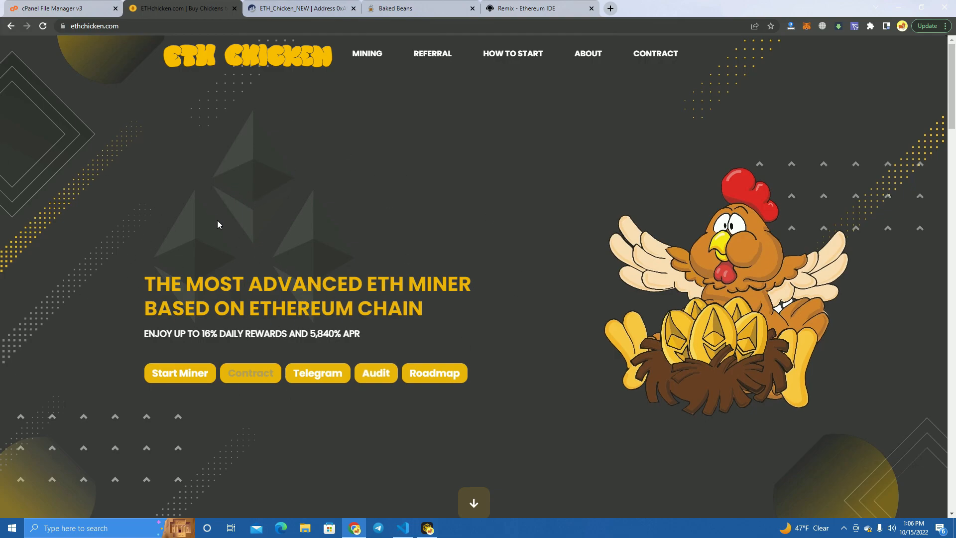
mouse_move(355, 322)
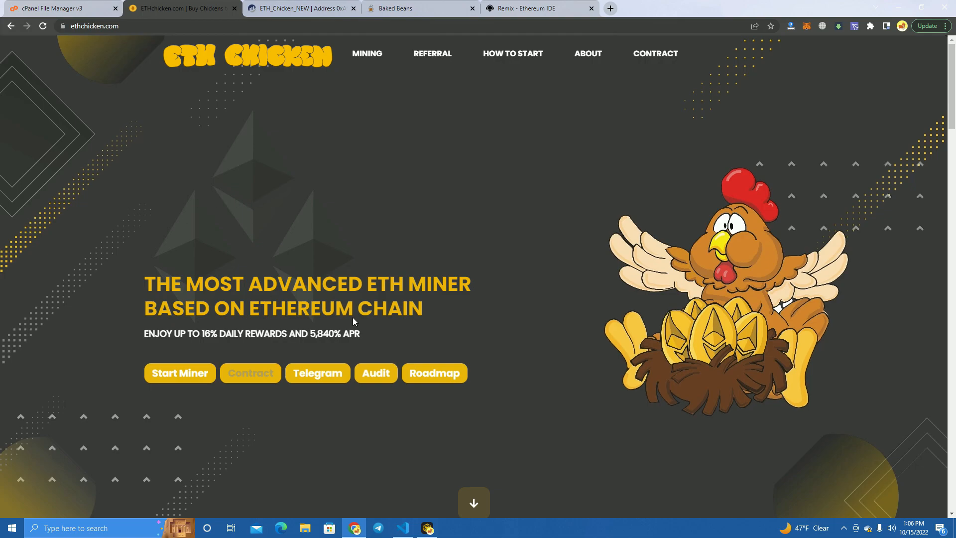
mouse_move(233, 88)
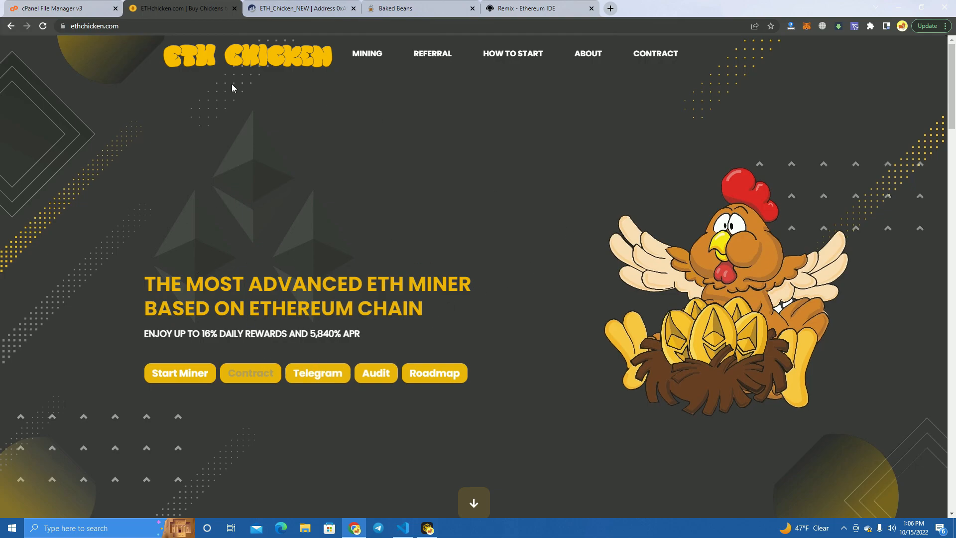
mouse_move(246, 329)
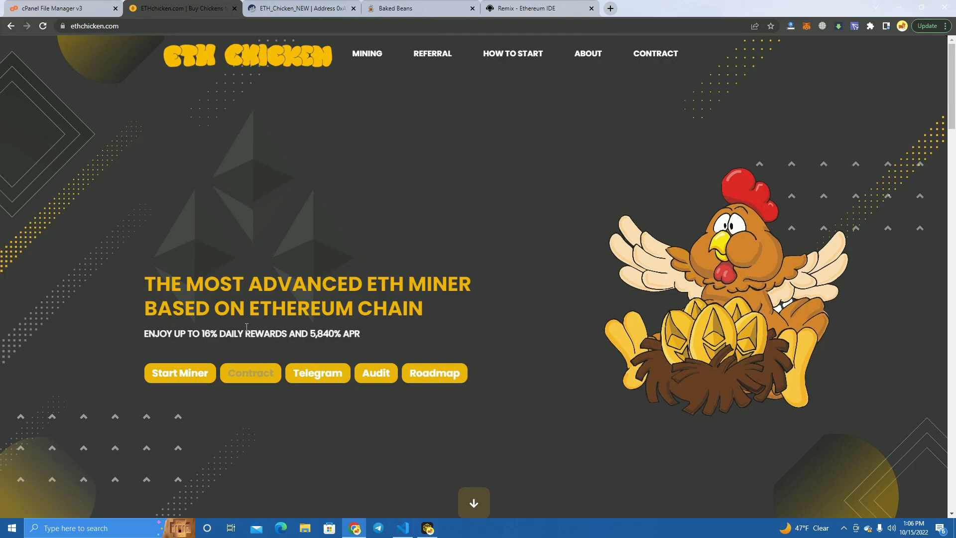
mouse_move(398, 205)
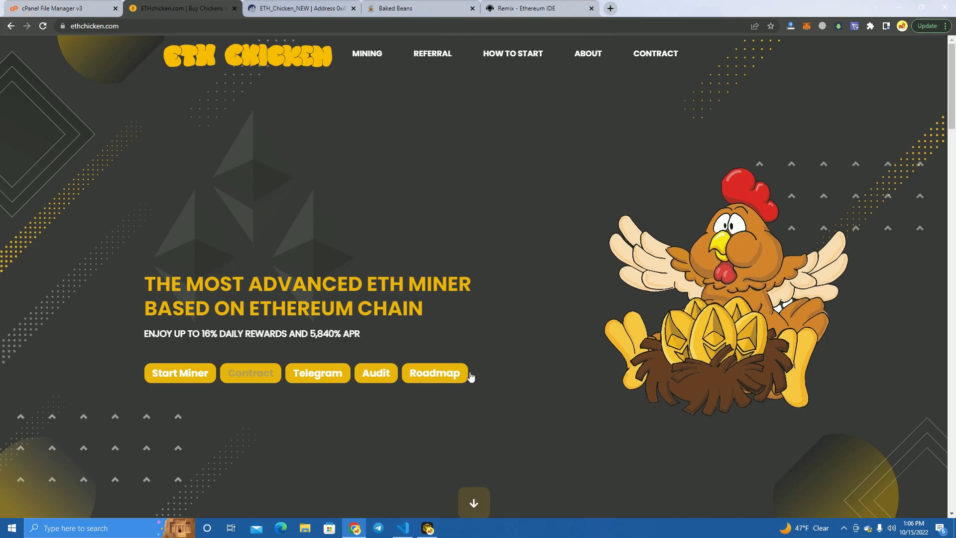
mouse_move(480, 227)
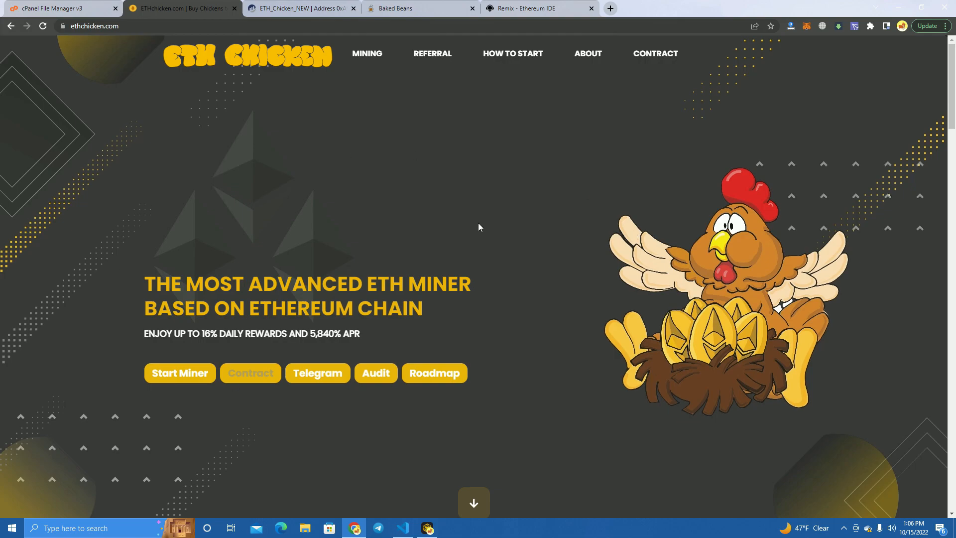
mouse_move(427, 98)
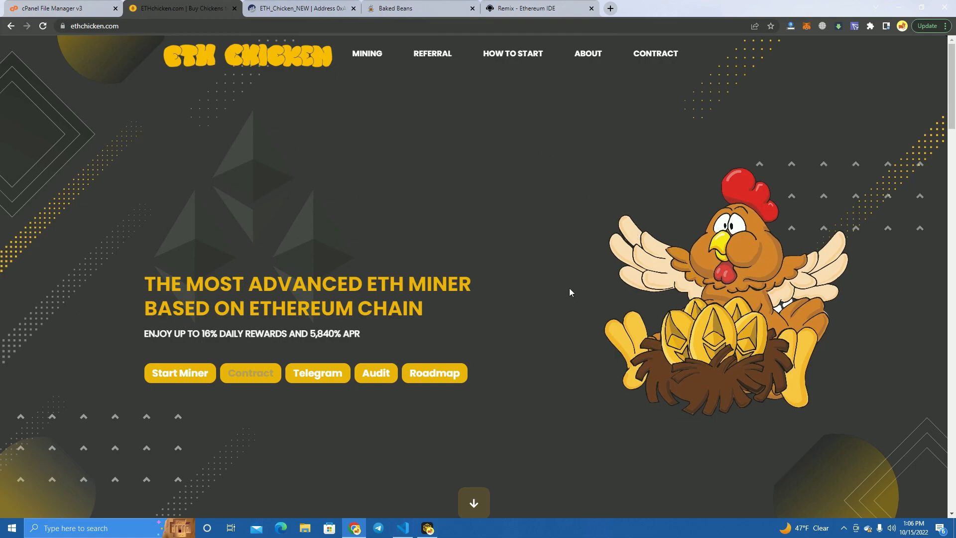
Step: Read miner.sol in Remix from the constructor through sellEggs, buyEggs, fee split and seedMarket
left_click(532, 9)
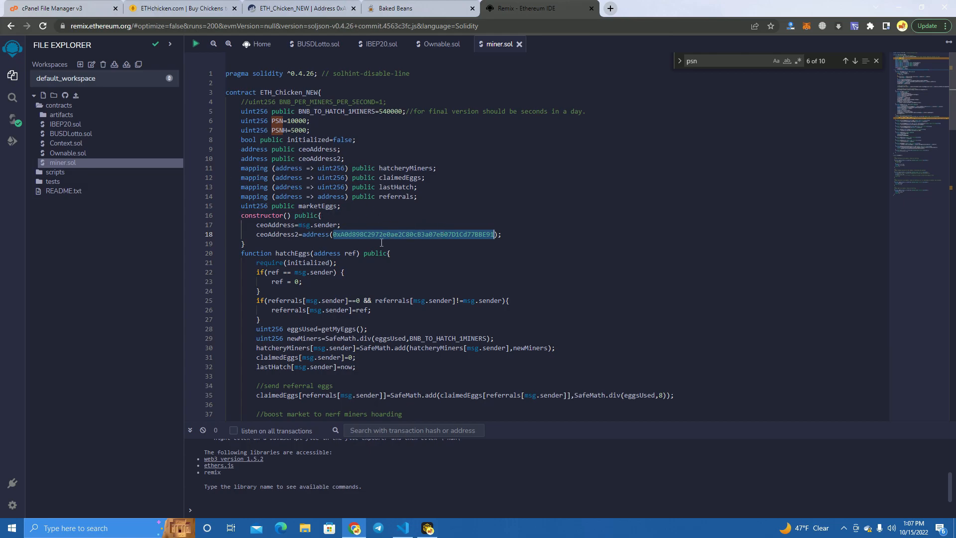
scroll("down", 3)
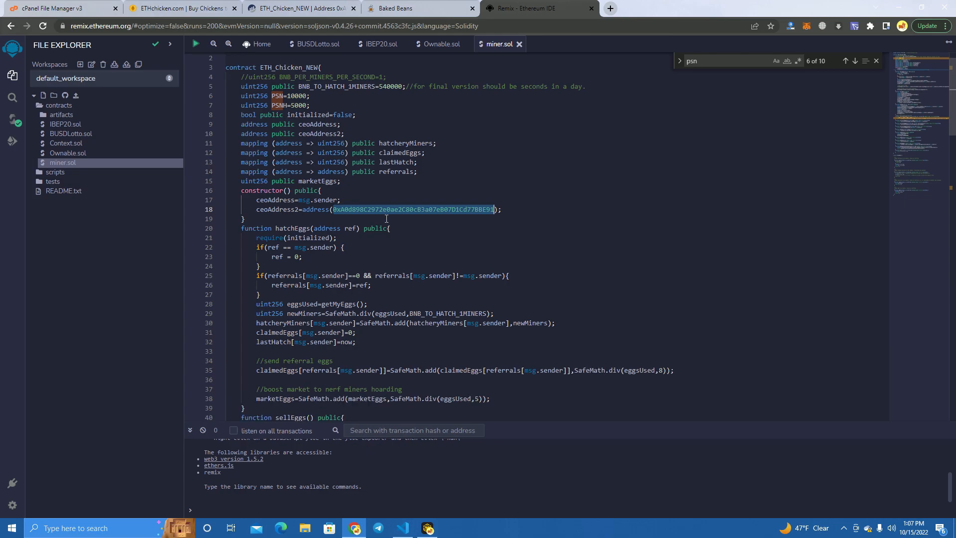
scroll("down", 3)
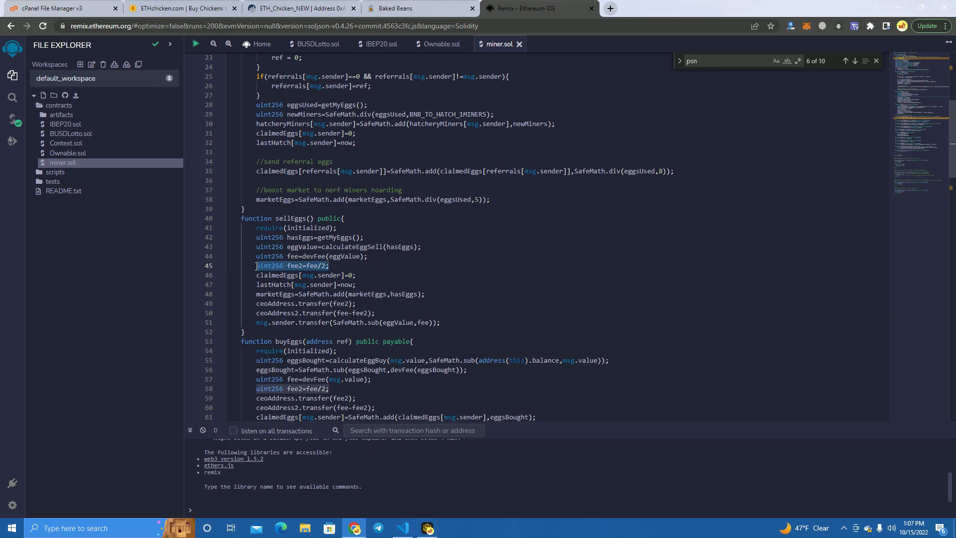
scroll("down", 3)
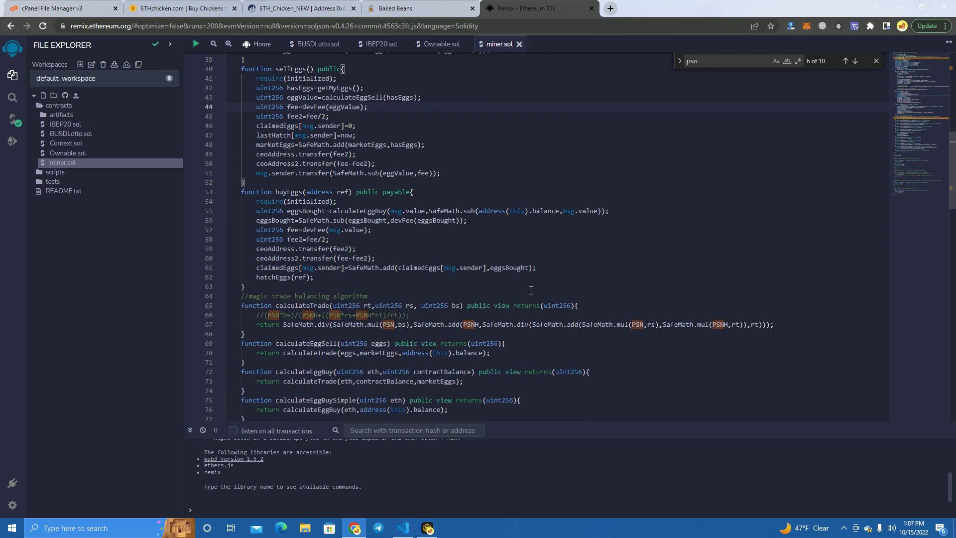
scroll("down", 3)
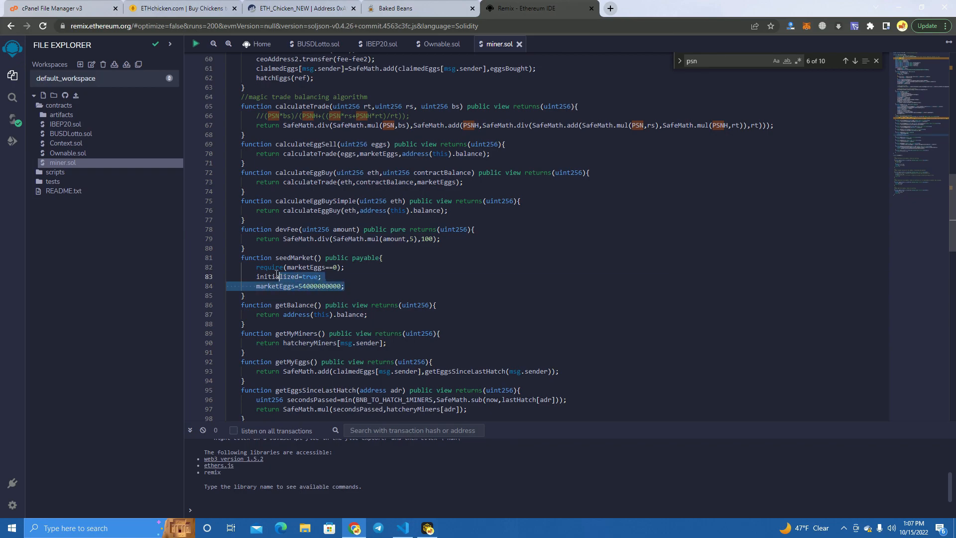
scroll("down", 3)
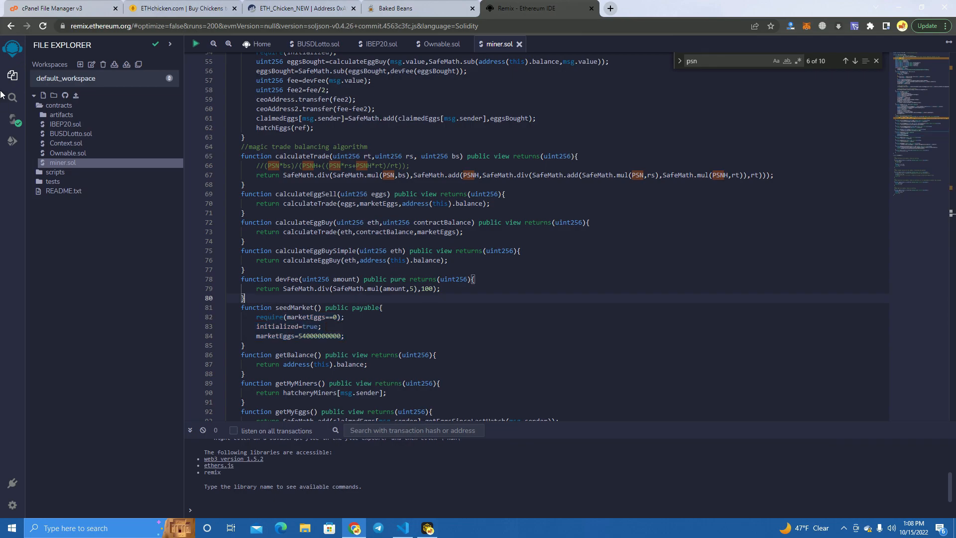
mouse_move(12, 121)
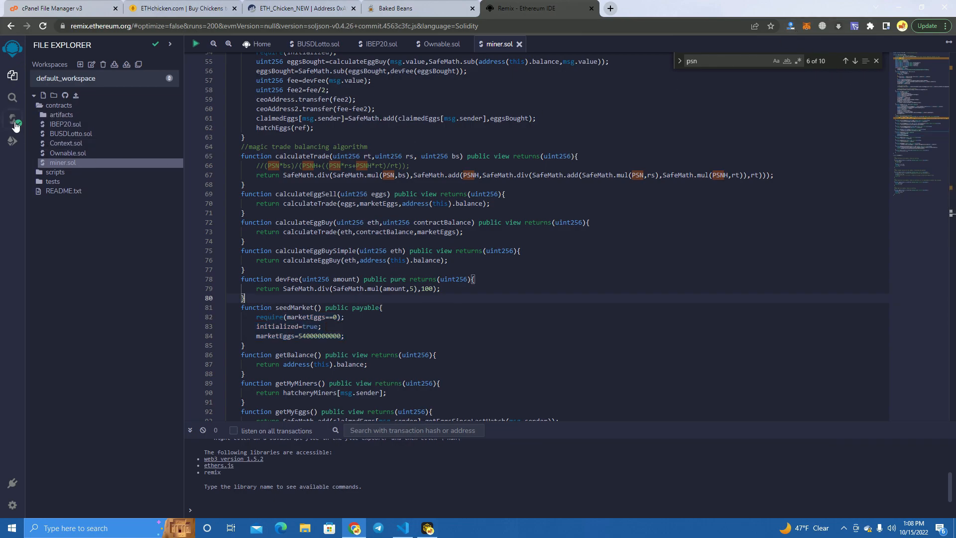
Step: In Deploy & Run, select ETH_Chicken_NEW with the Injected Provider - MetaMask environment
left_click(12, 121)
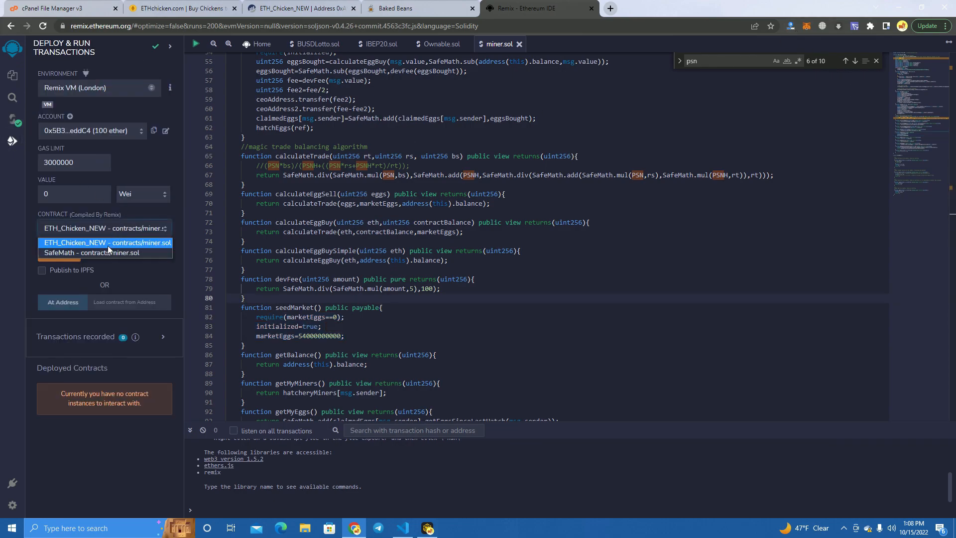
left_click(106, 242)
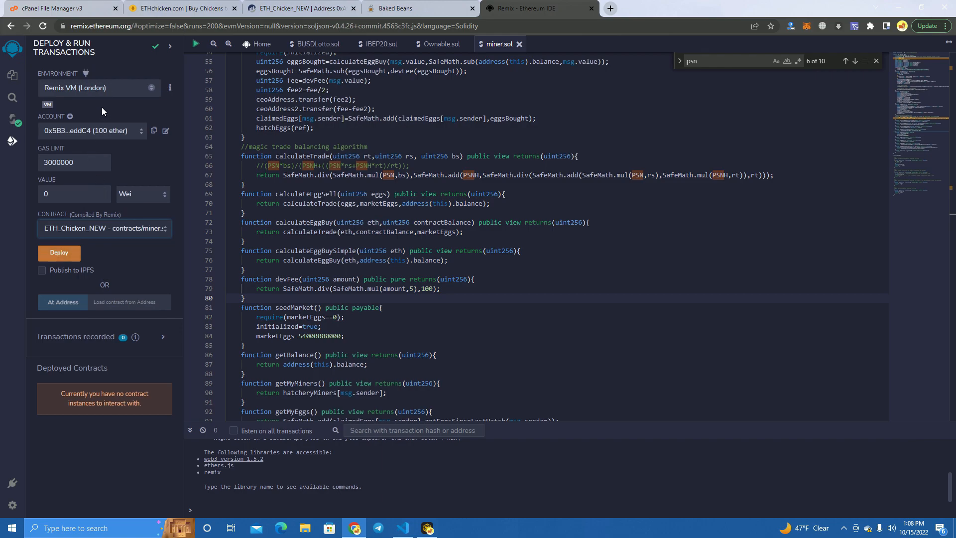
left_click(99, 87)
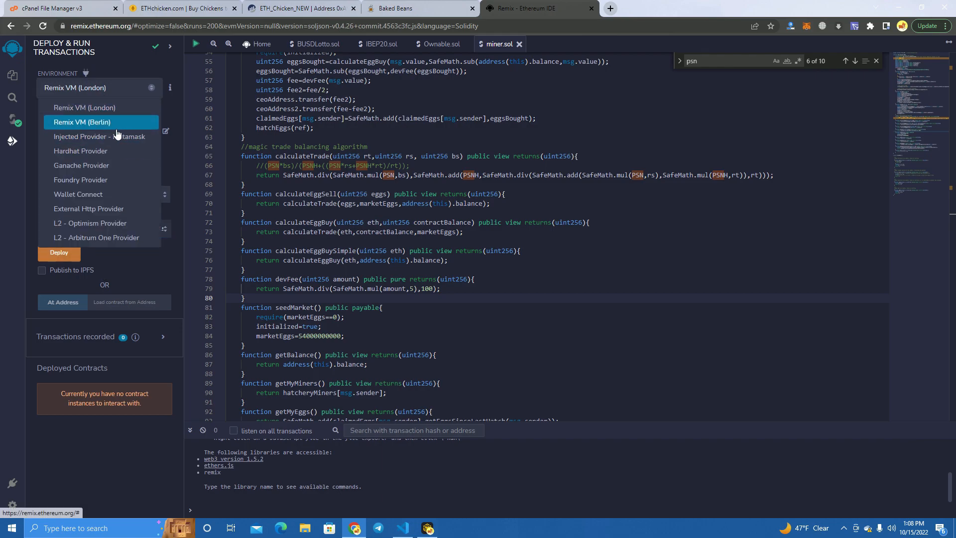
left_click(99, 136)
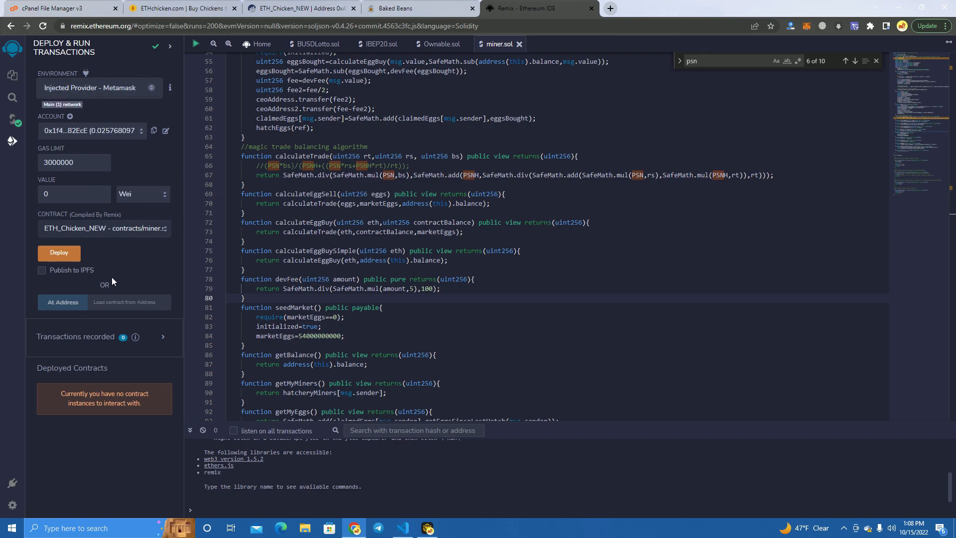
mouse_move(825, 29)
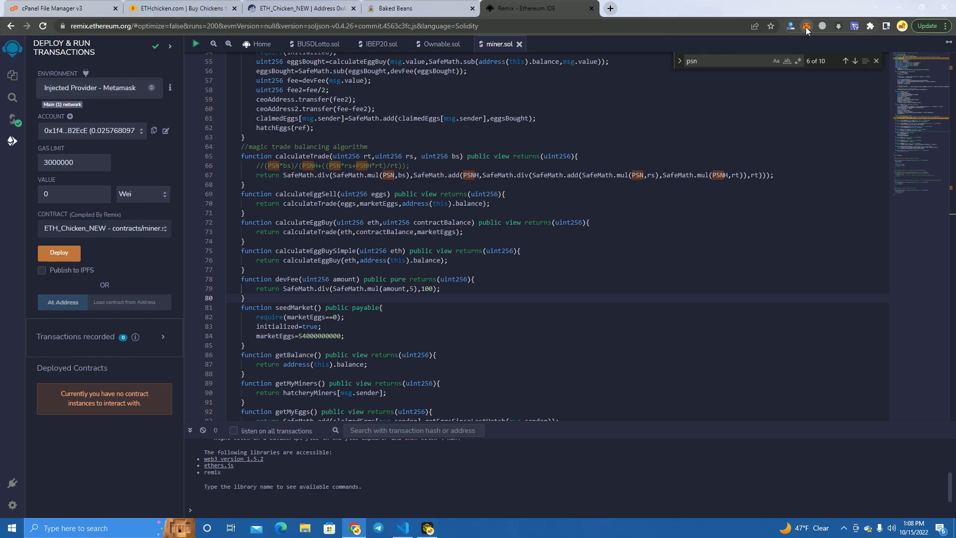
Step: Deploy ETH_Chicken_NEW to Mainnet, confirming in both Remix and MetaMask
left_click(806, 25)
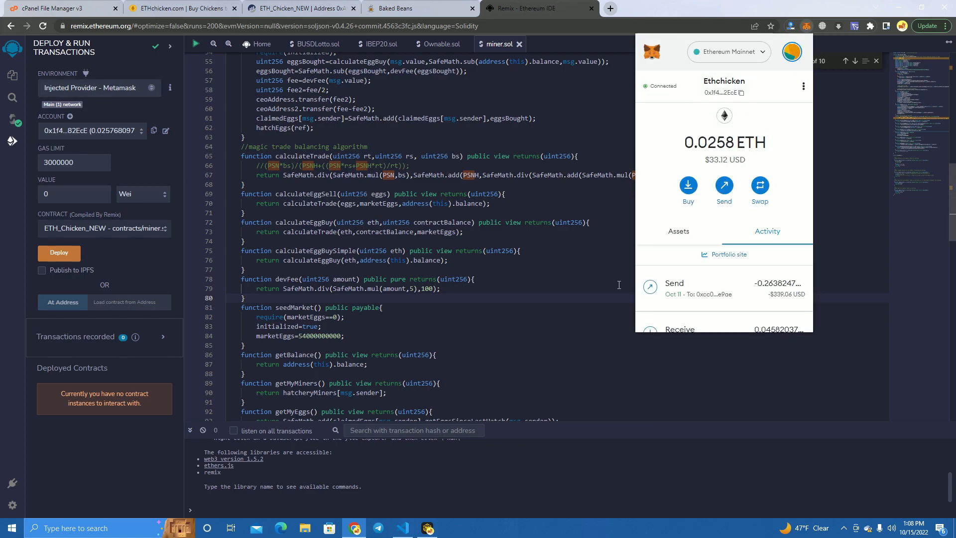
left_click(59, 252)
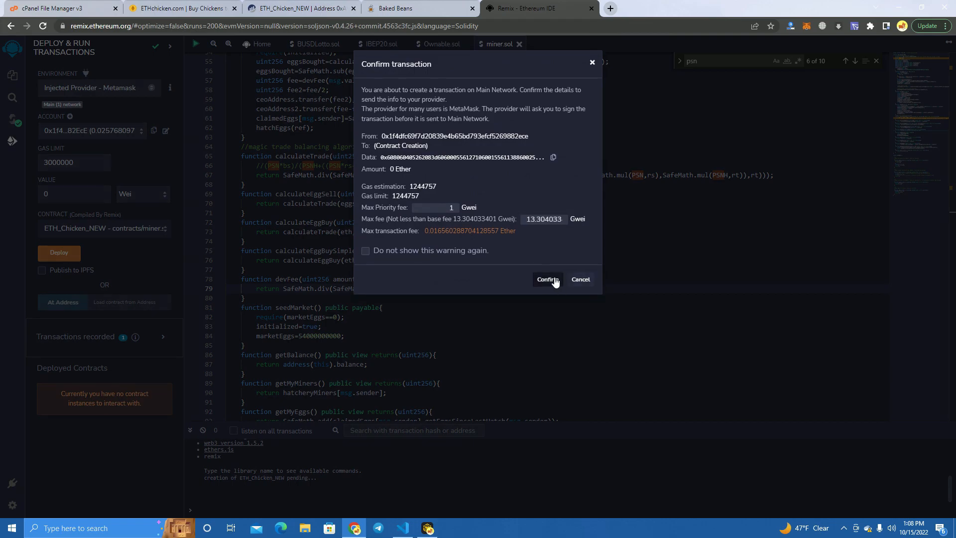
left_click(547, 280)
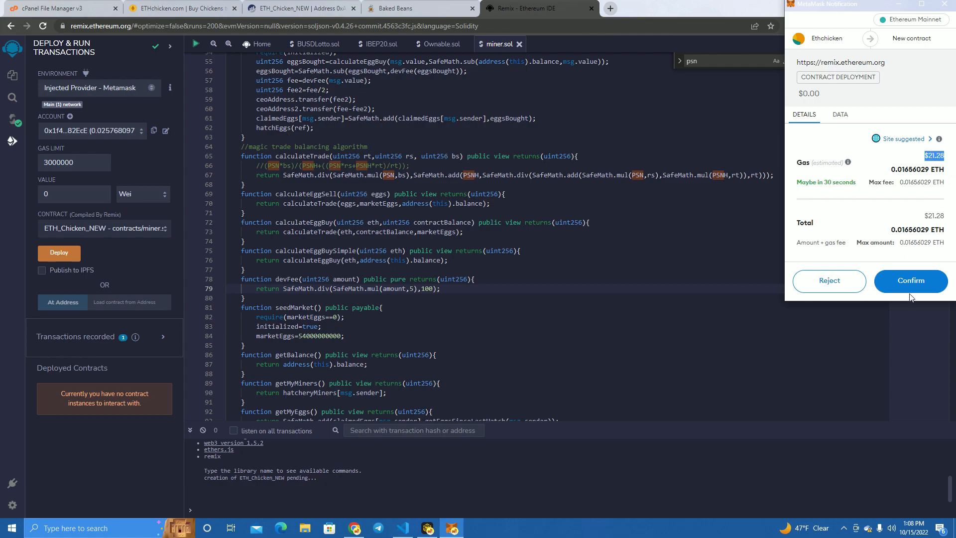
left_click(910, 281)
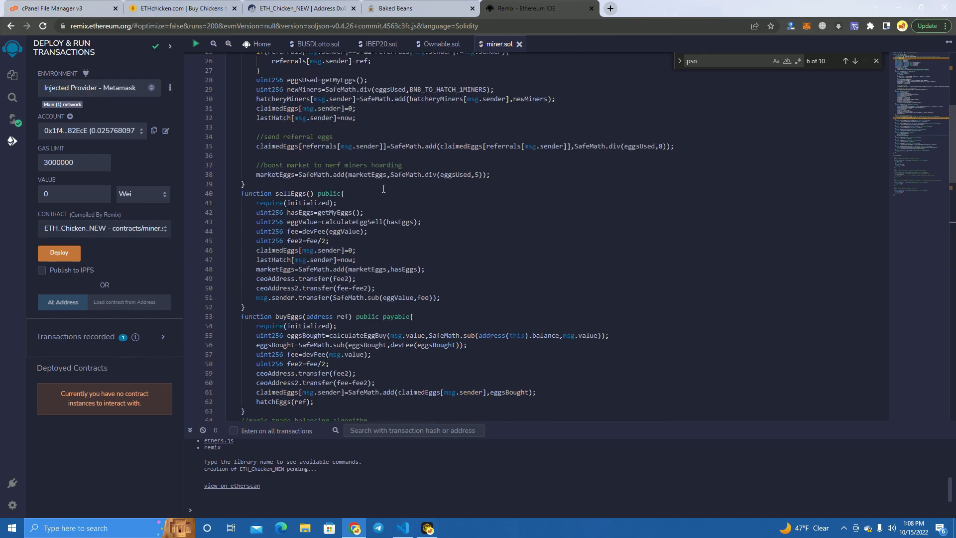
mouse_move(480, 227)
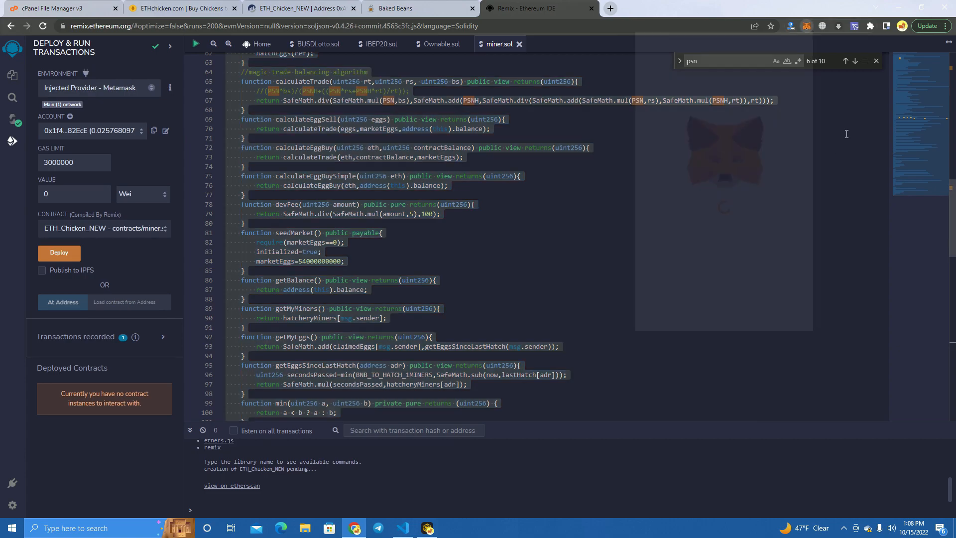
Step: Follow the Remix terminal's Etherscan link to the new contract's page
left_click(59, 253)
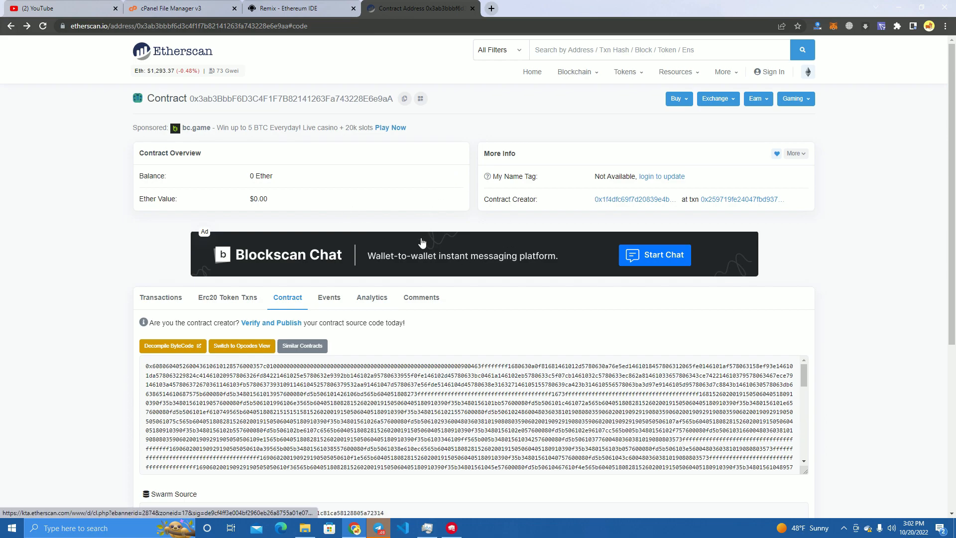
mouse_move(414, 264)
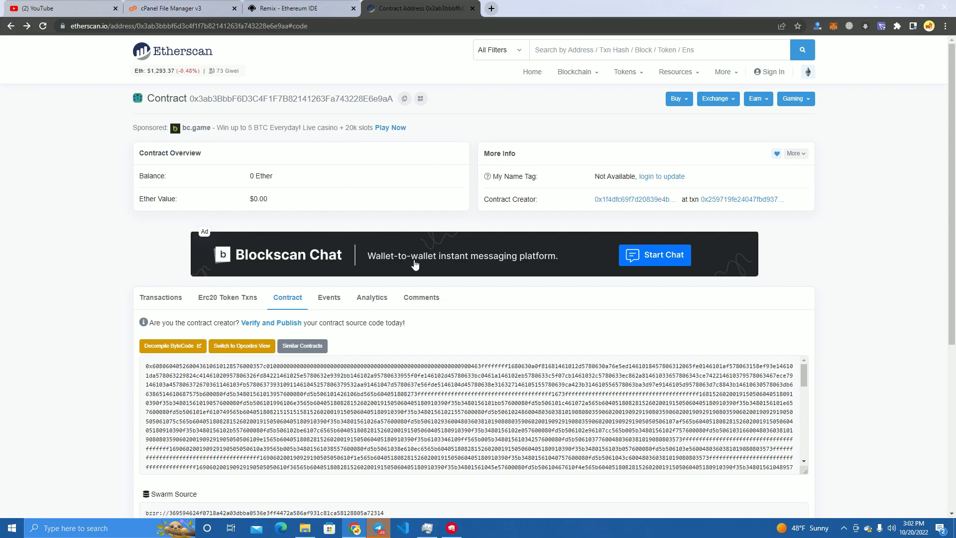
mouse_move(256, 320)
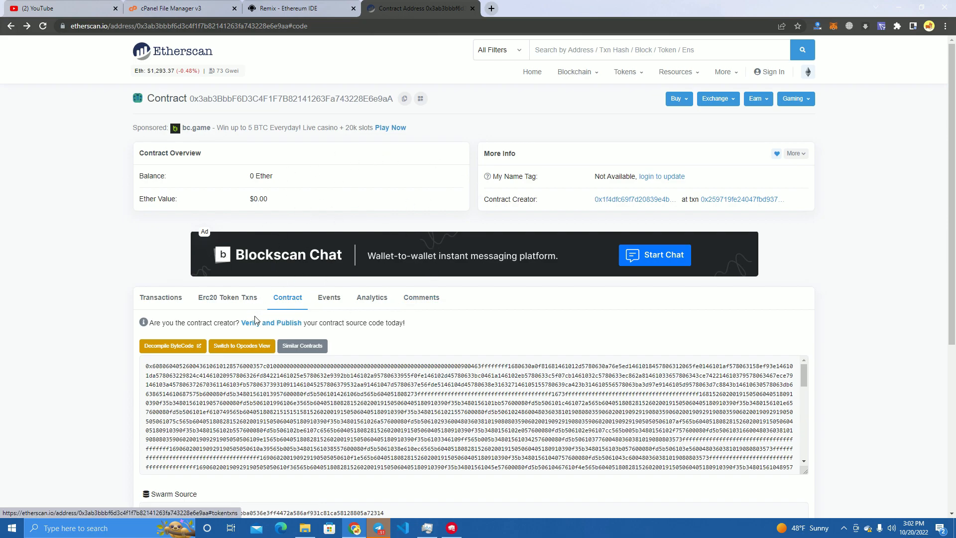
Step: Start verification with Solidity (Single file) and compiler v0.4.26+commit.4563c3fc
left_click(270, 322)
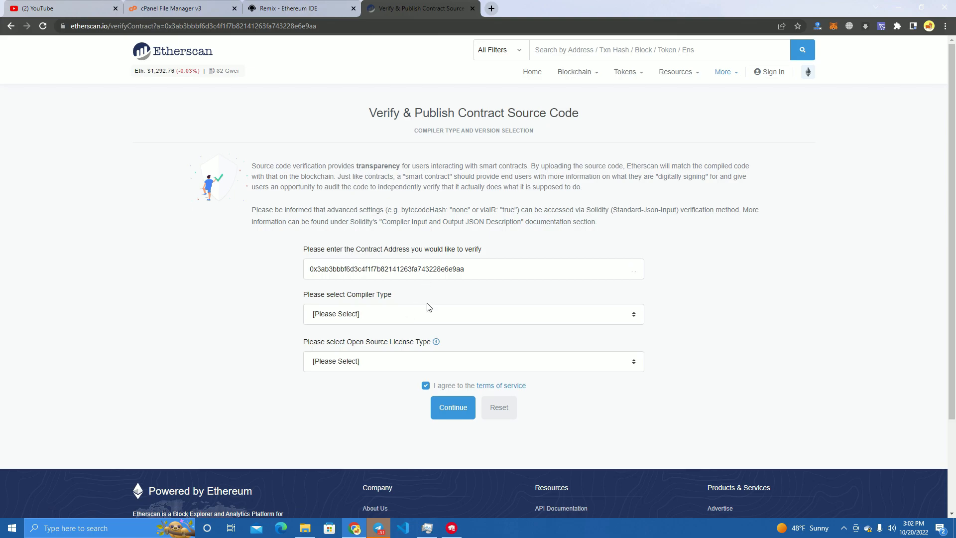
left_click(473, 314)
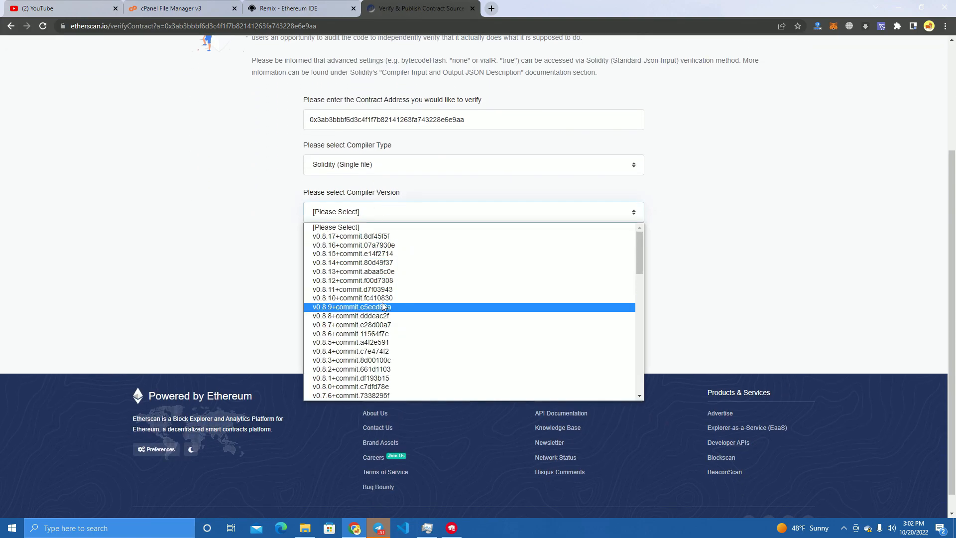
left_click(303, 8)
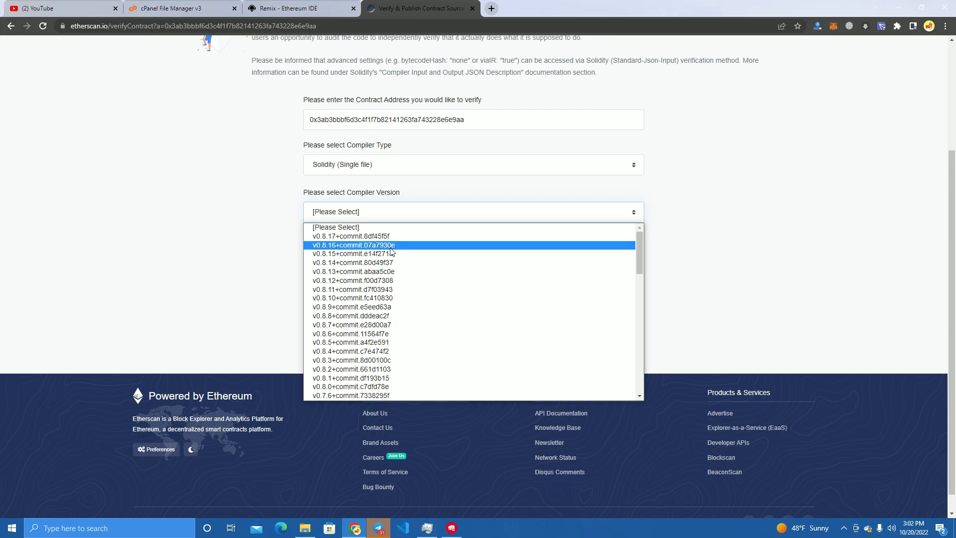
scroll("down", 3)
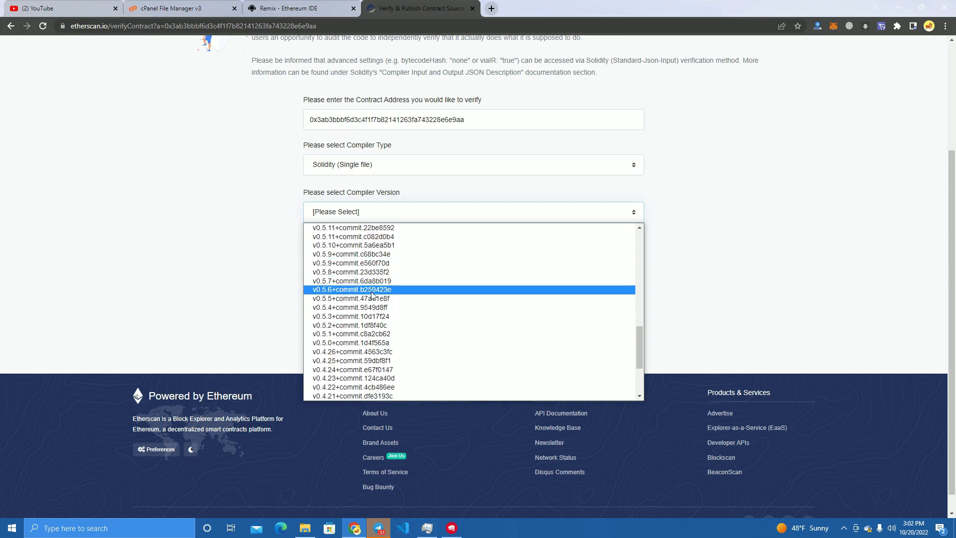
scroll("down", 3)
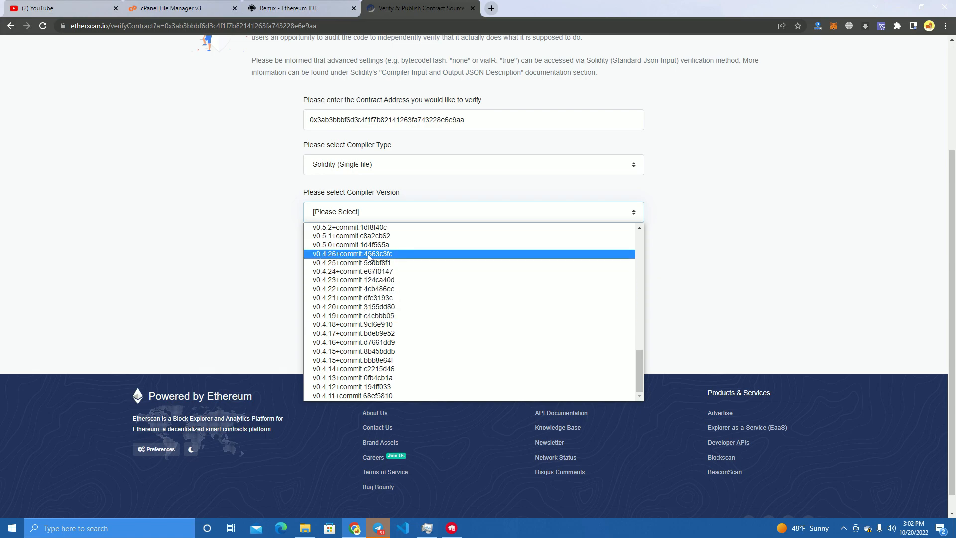
left_click(366, 253)
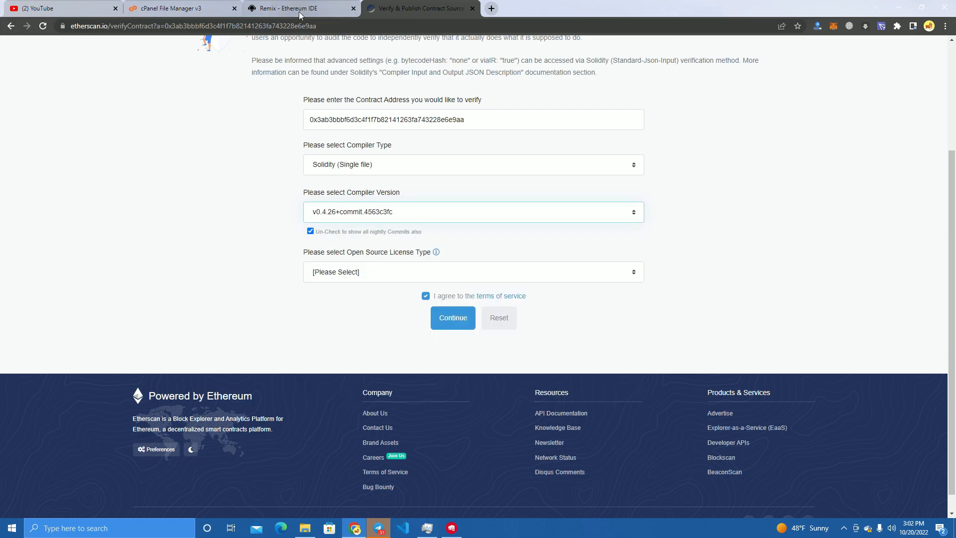
Step: Confirm the pragma version in Remix, choose the MIT License, and continue
left_click(304, 8)
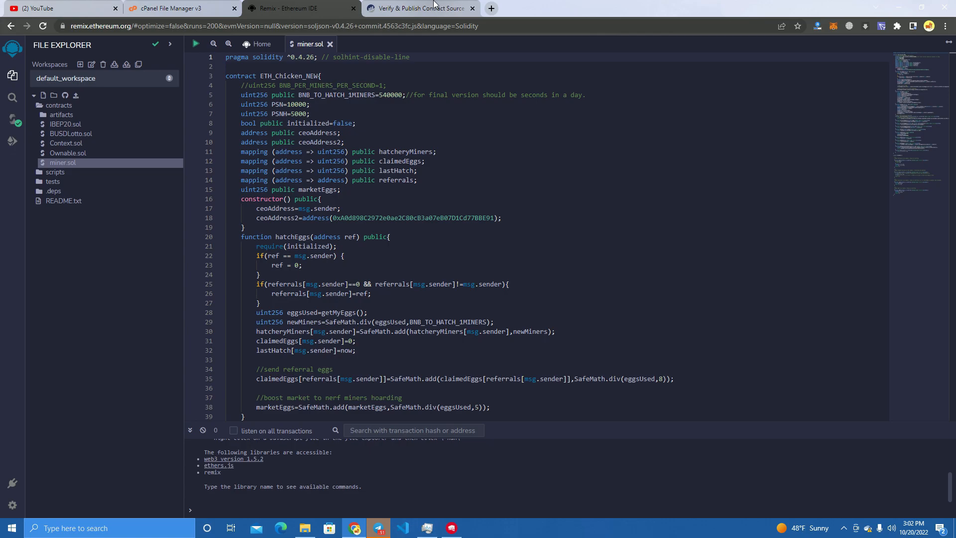
left_click(424, 8)
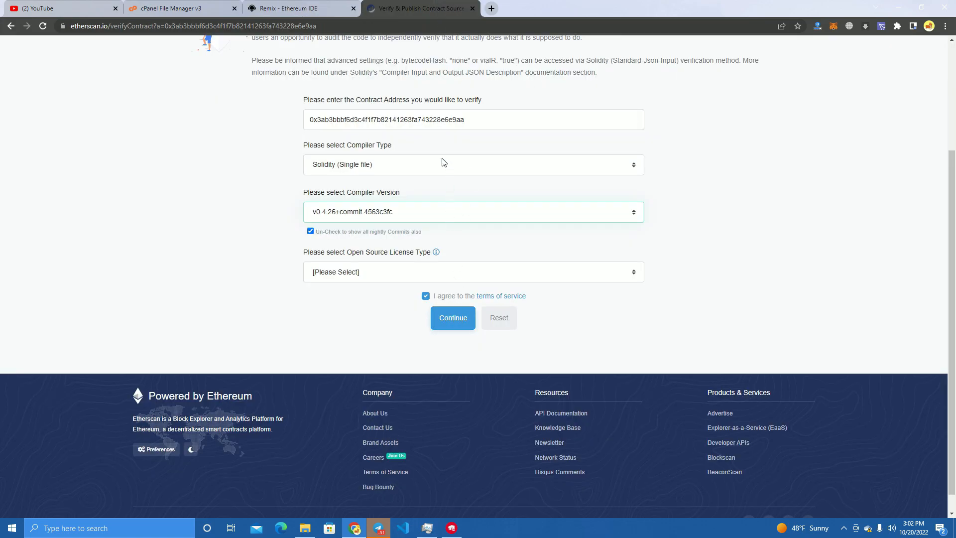
left_click(473, 272)
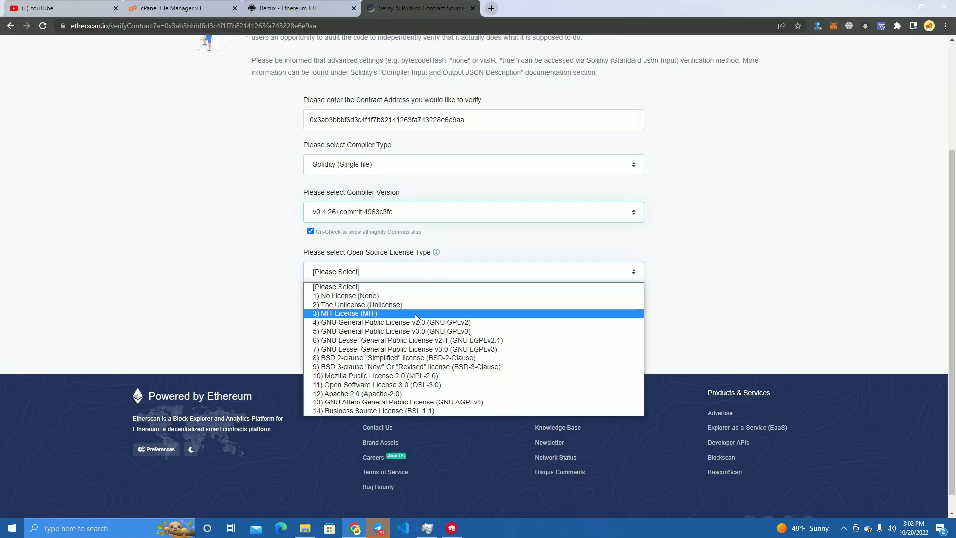
left_click(345, 313)
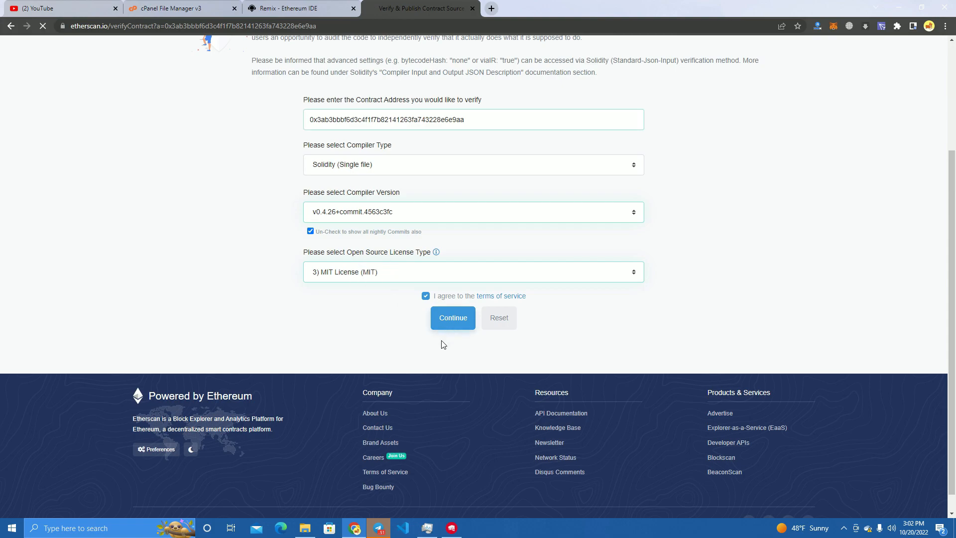
left_click(452, 318)
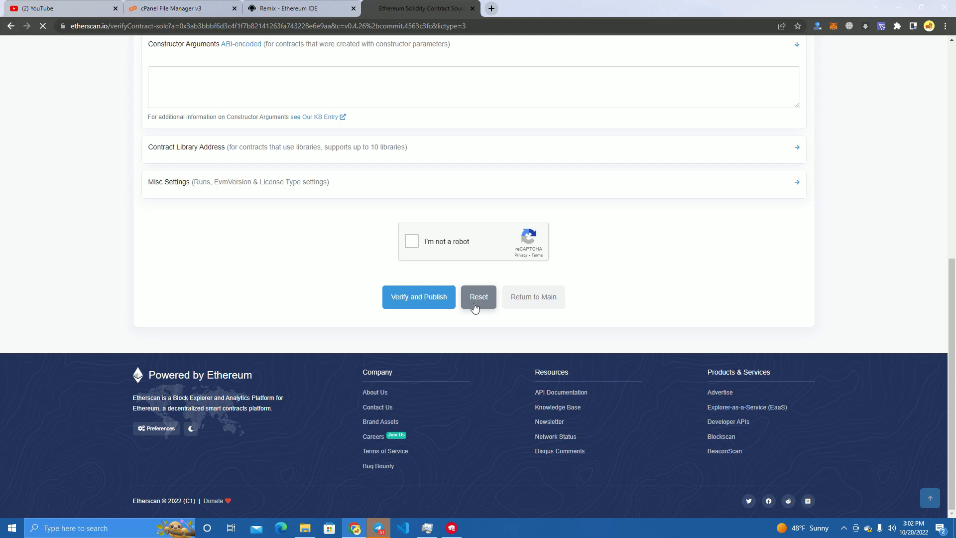
Step: Paste the miner.sol source into the code box with optimization off and pass the reCAPTCHA
left_click(298, 9)
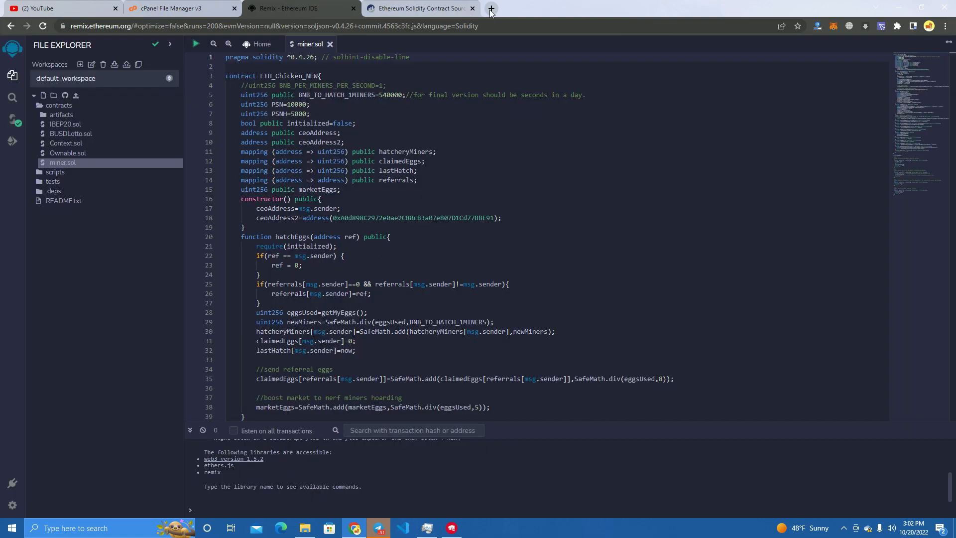
left_click(422, 8)
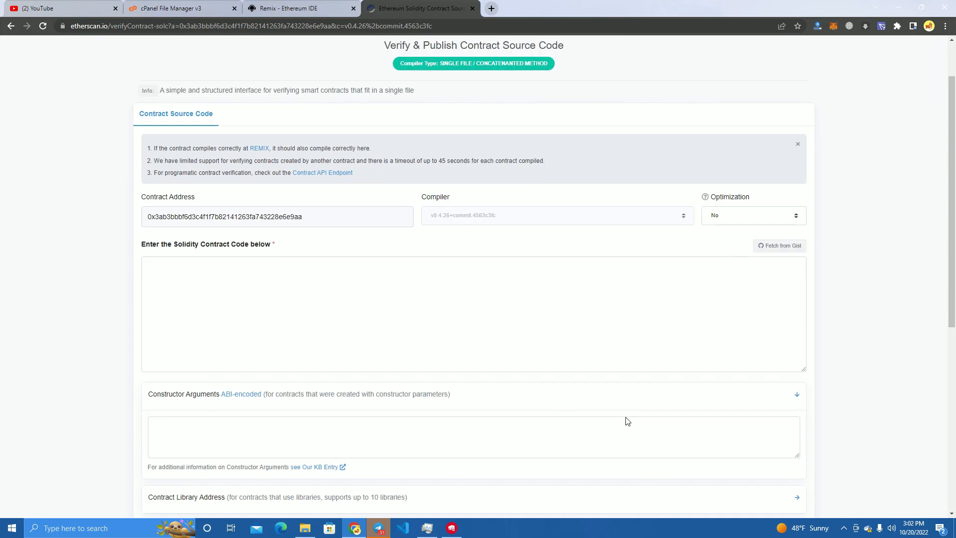
scroll("down", 3)
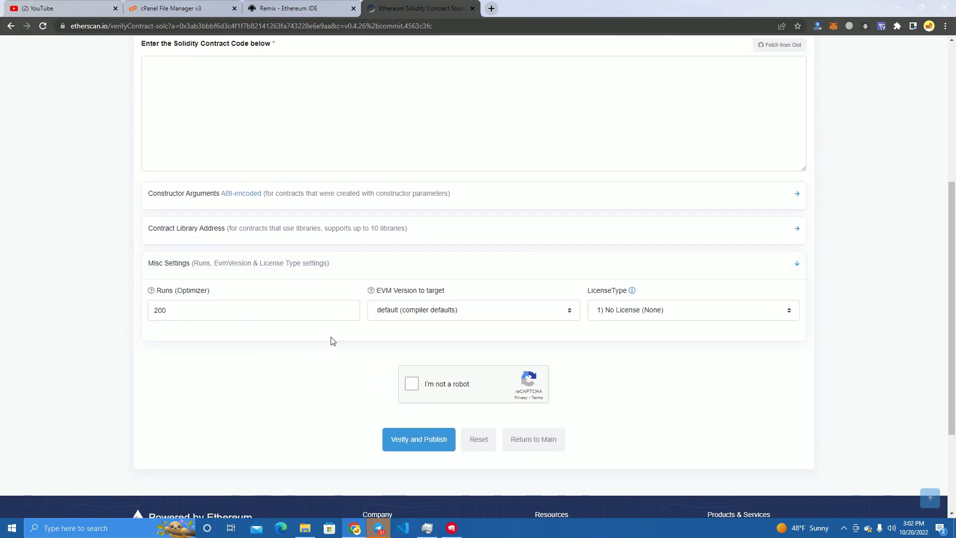
scroll("up", 3)
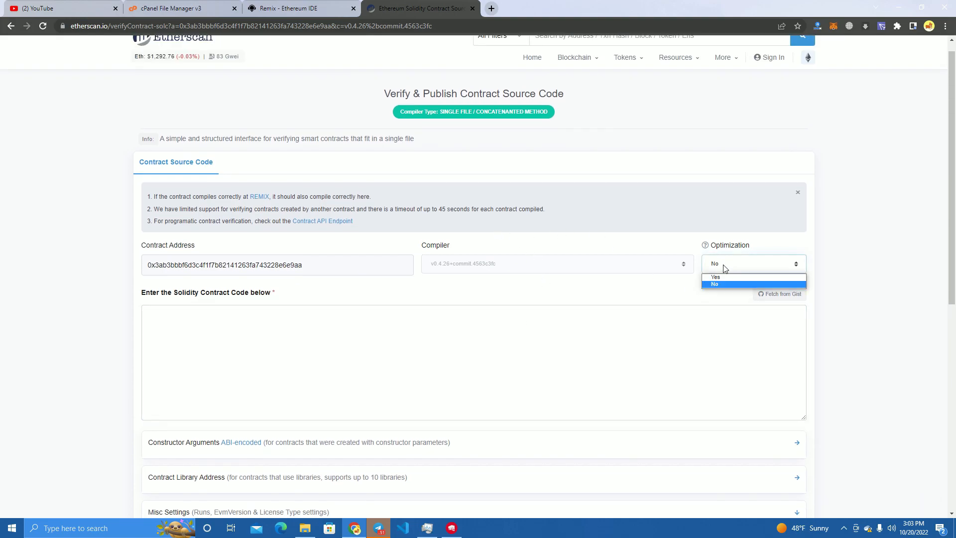
left_click(303, 8)
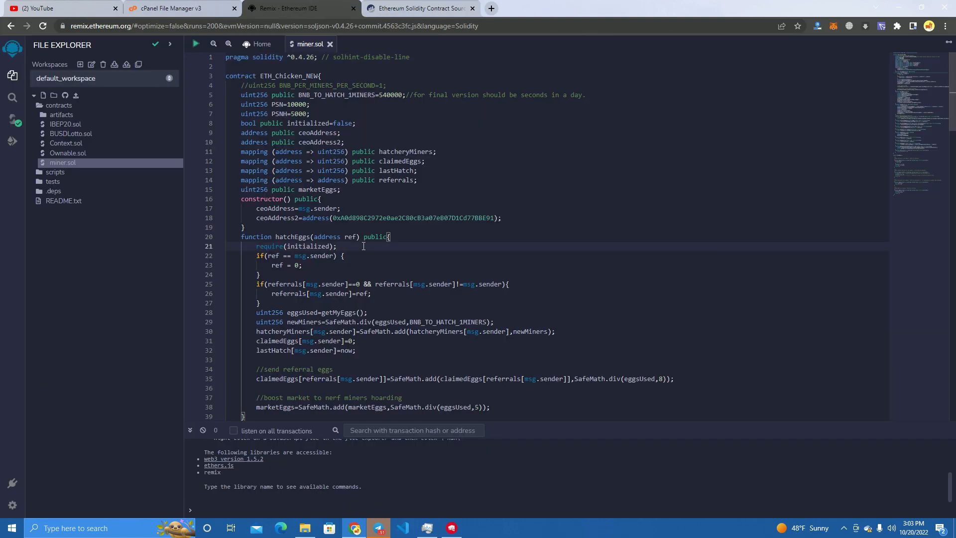
left_click(419, 8)
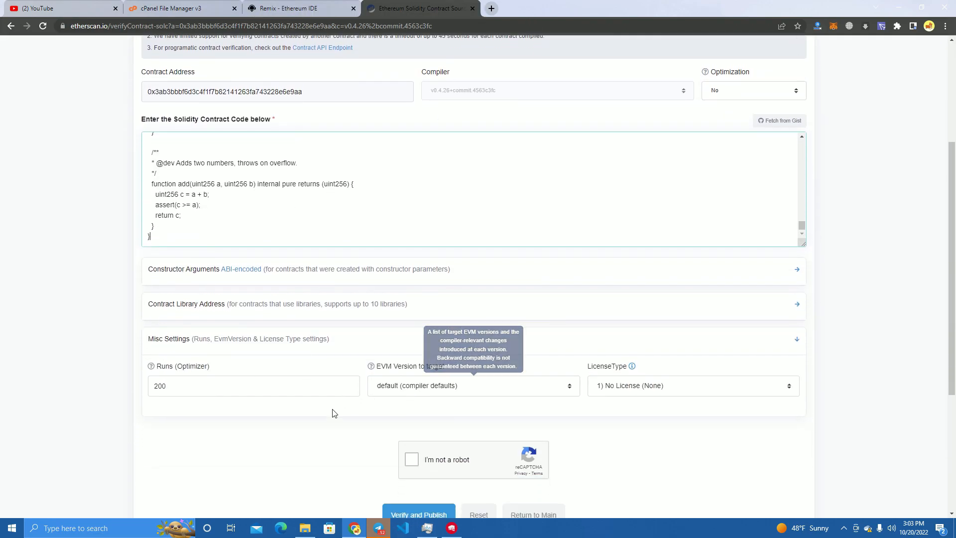
left_click(411, 458)
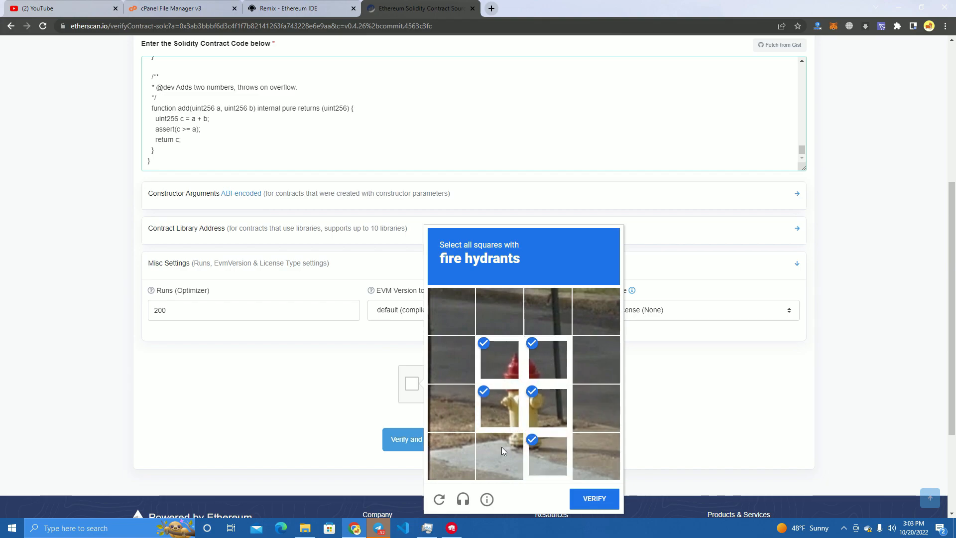
left_click(594, 498)
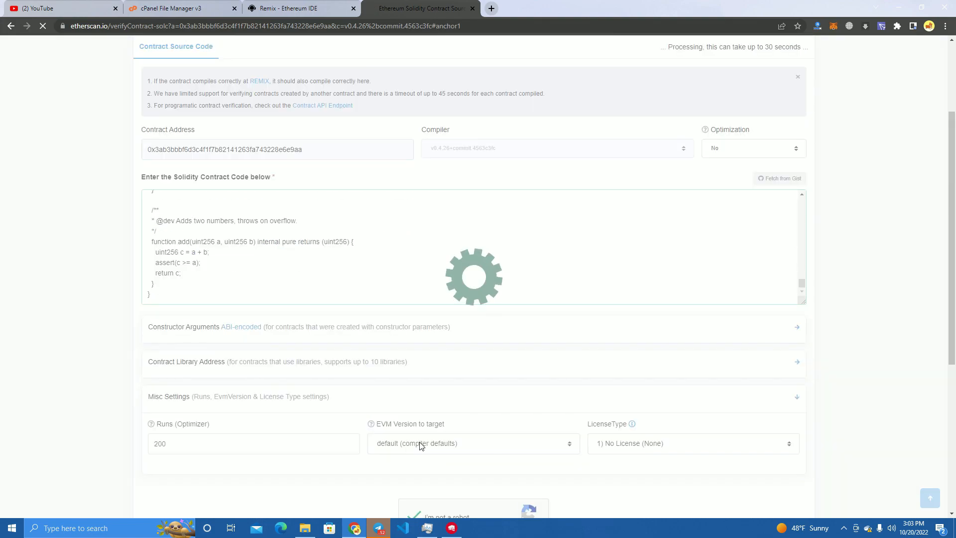
mouse_move(438, 440)
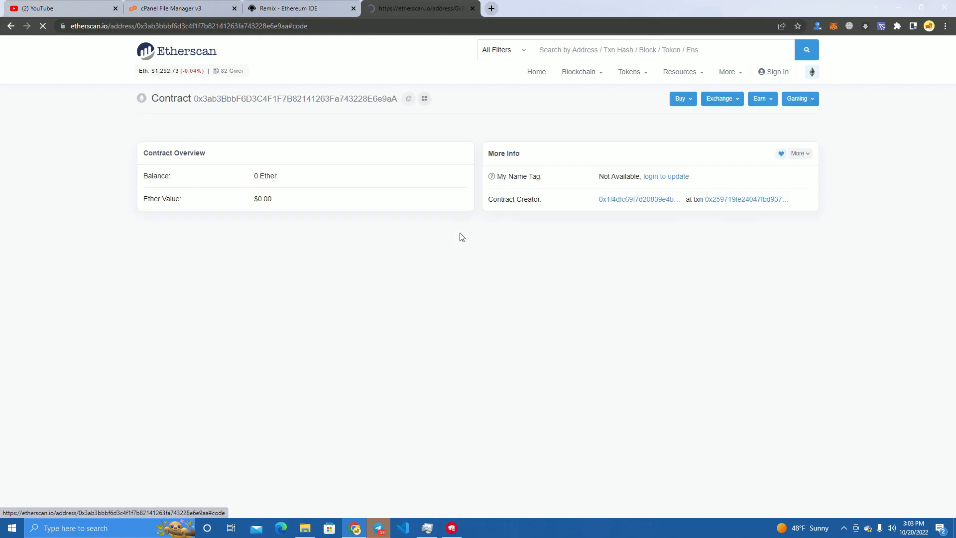
Step: Open Write Contract to list sellEggs, seedMarket, hatchEggs and buyEggs
left_click(253, 325)
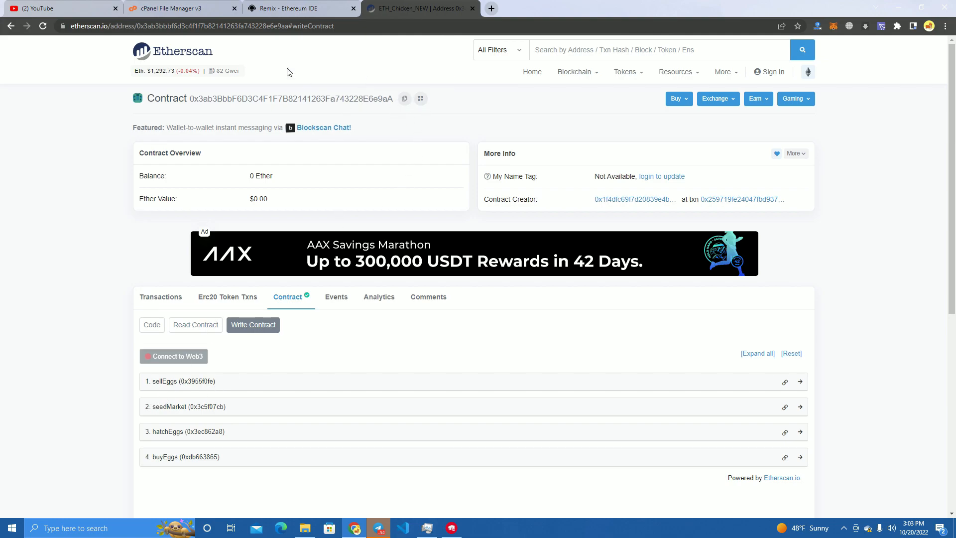
left_click(179, 8)
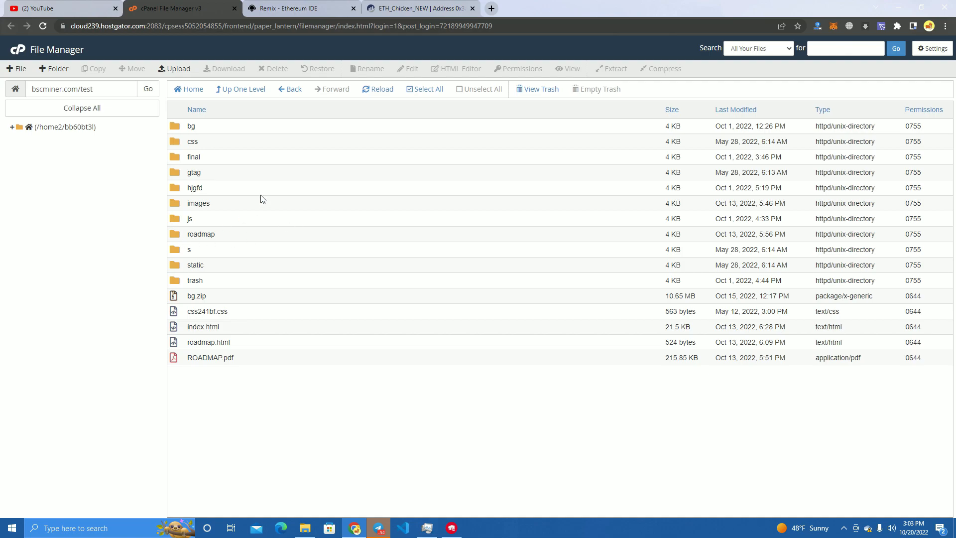
mouse_move(256, 221)
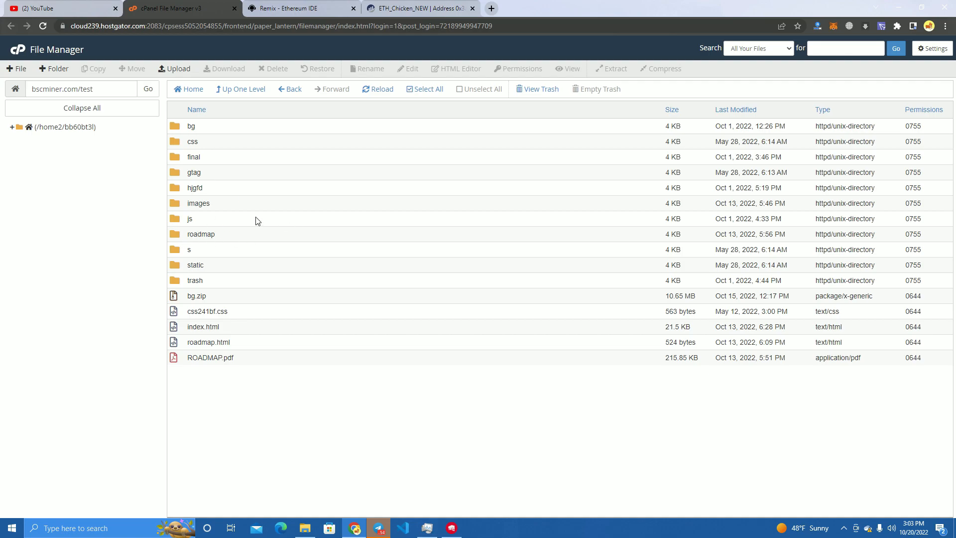
double_click(191, 219)
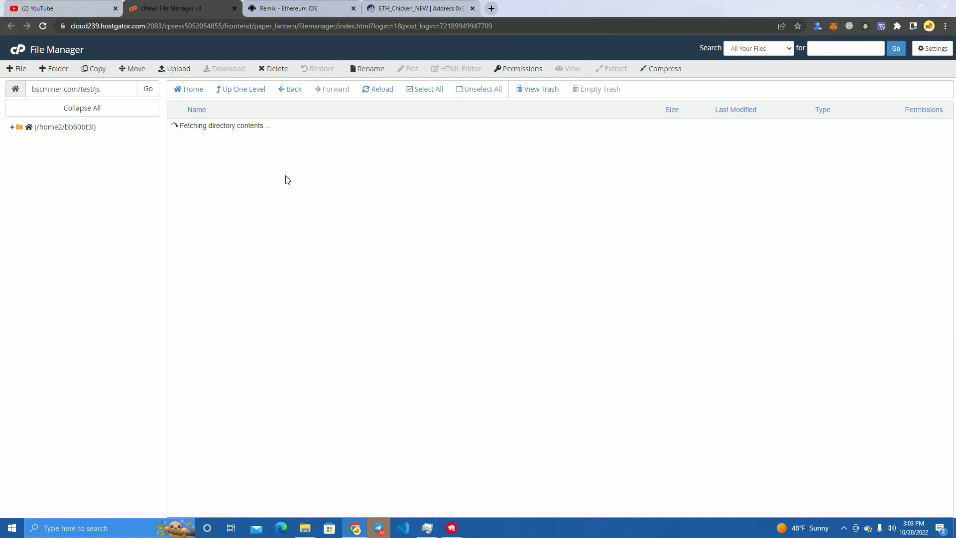
right_click(204, 188)
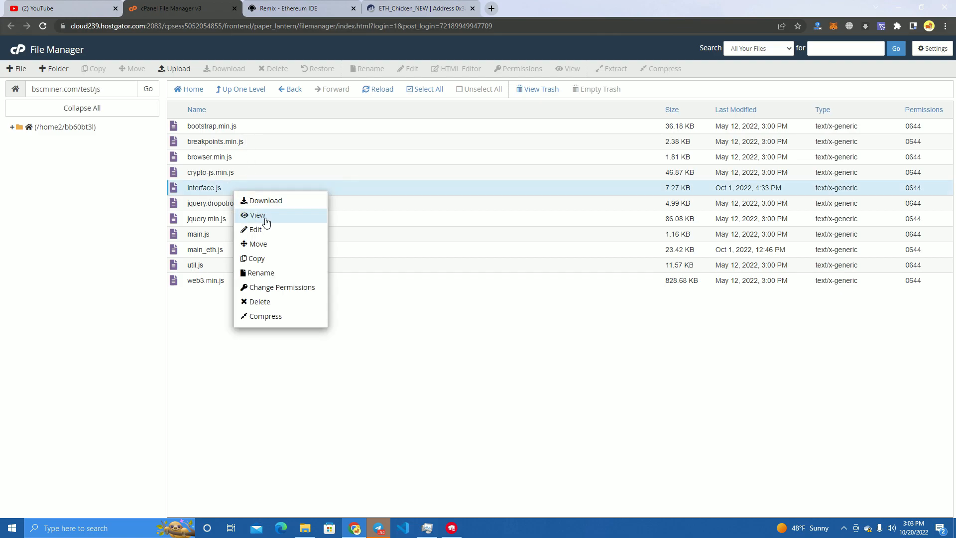
left_click(256, 229)
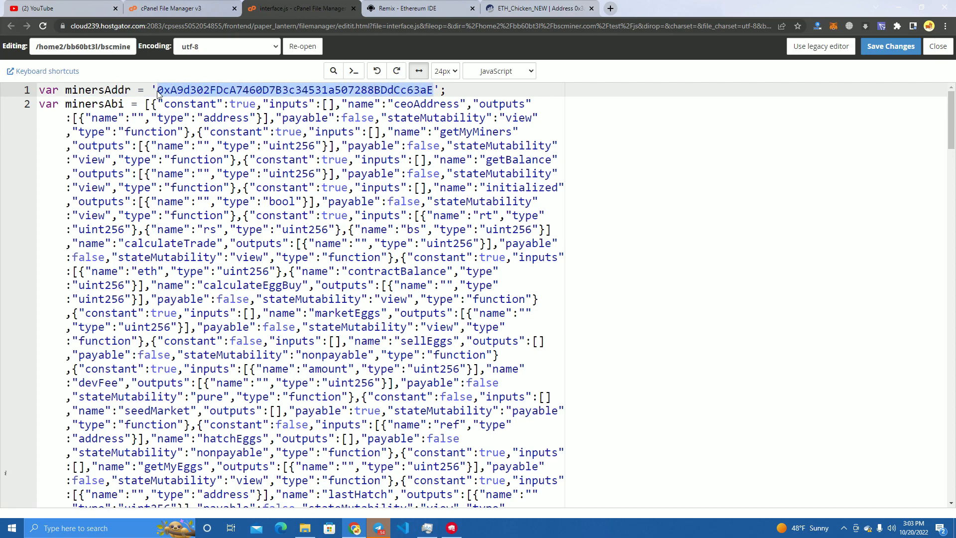
type("0x3ab3BbbF6D3C4F1F7B82141263Fa743228E6e9aA")
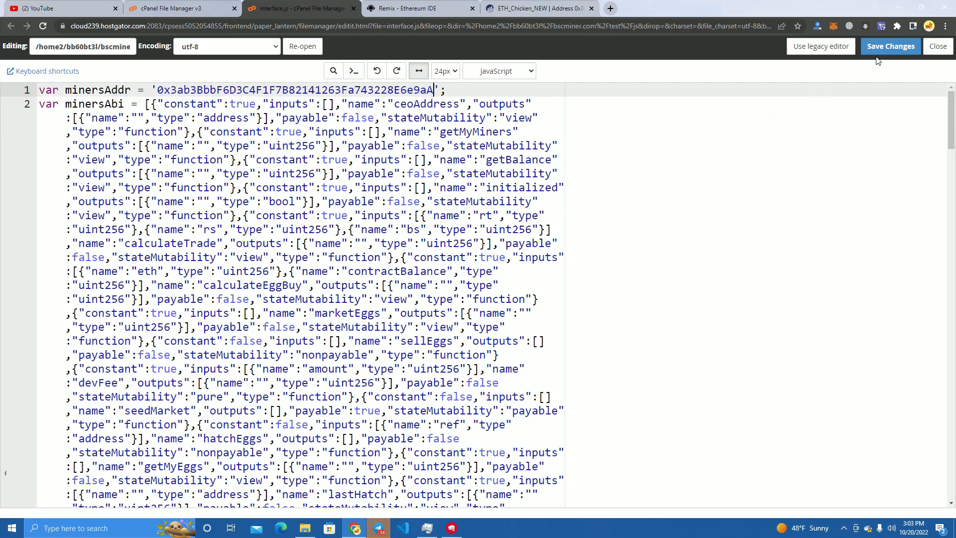
left_click(890, 46)
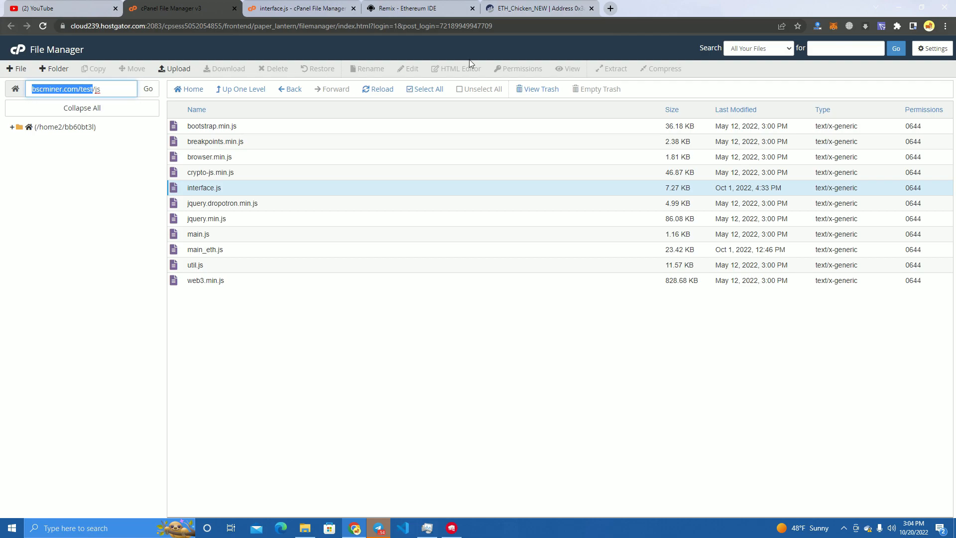
Step: Connect MetaMask through Connect to Web3 and expand the four write functions
left_click(543, 9)
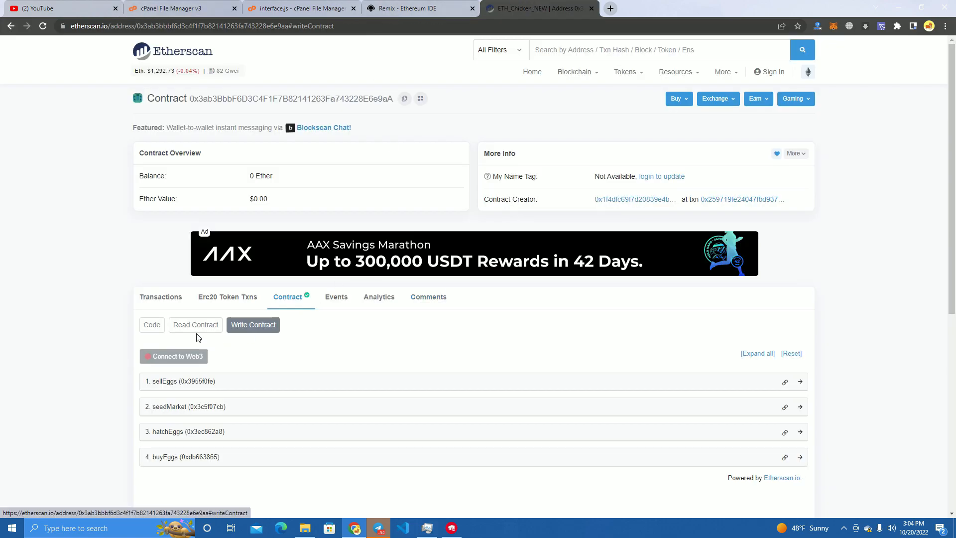
scroll("down", 3)
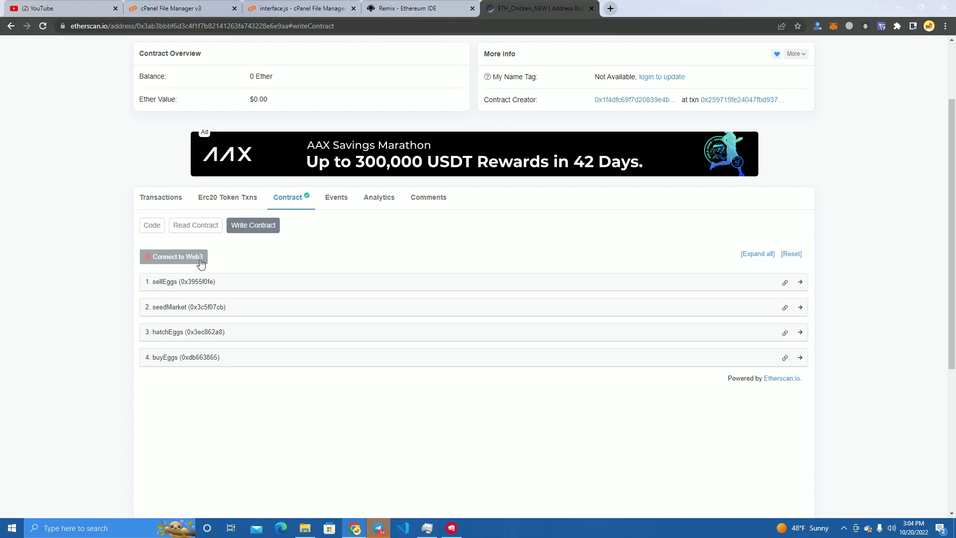
left_click(174, 257)
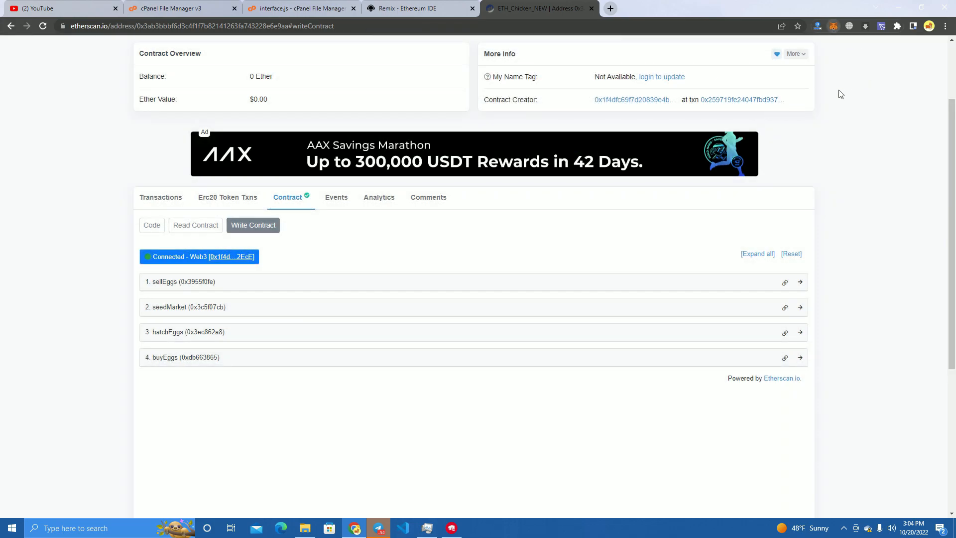
mouse_move(217, 312)
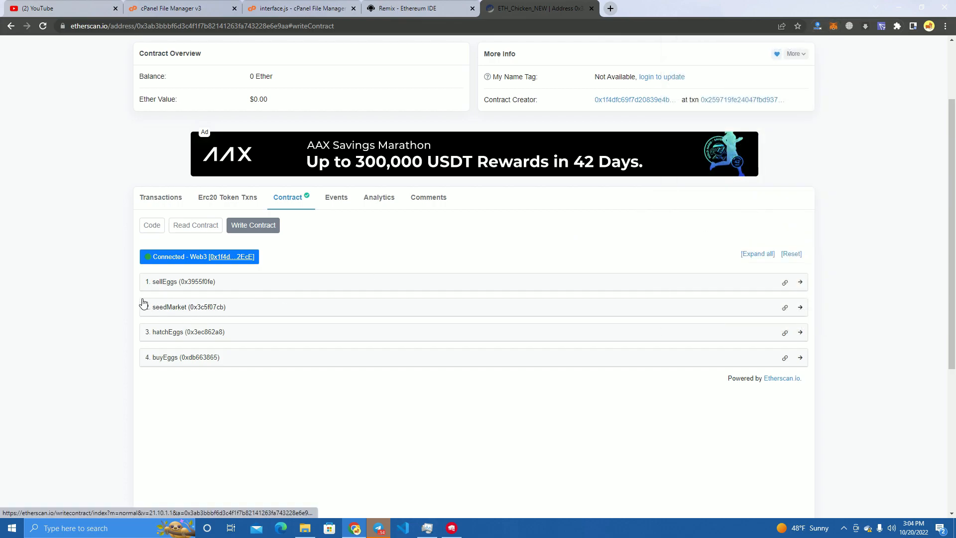
mouse_move(230, 337)
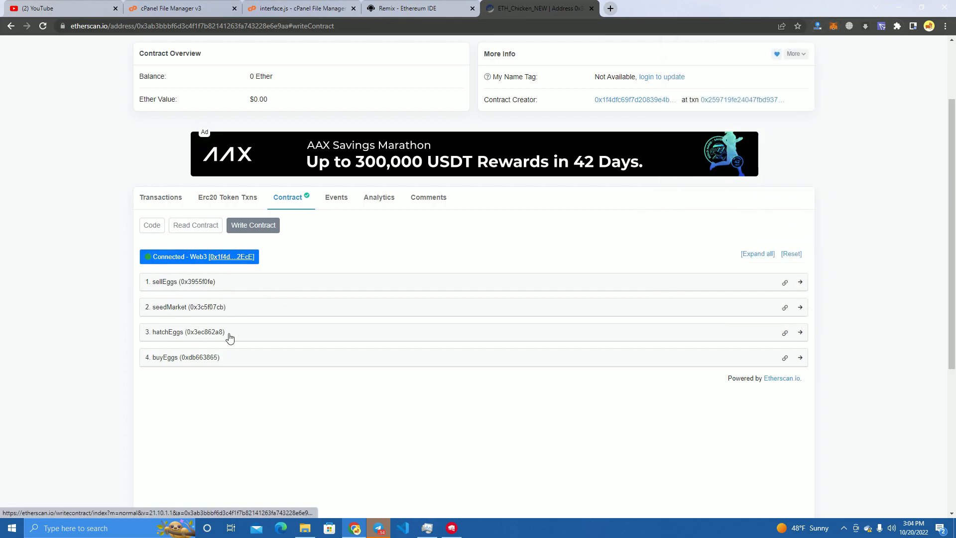
left_click(180, 281)
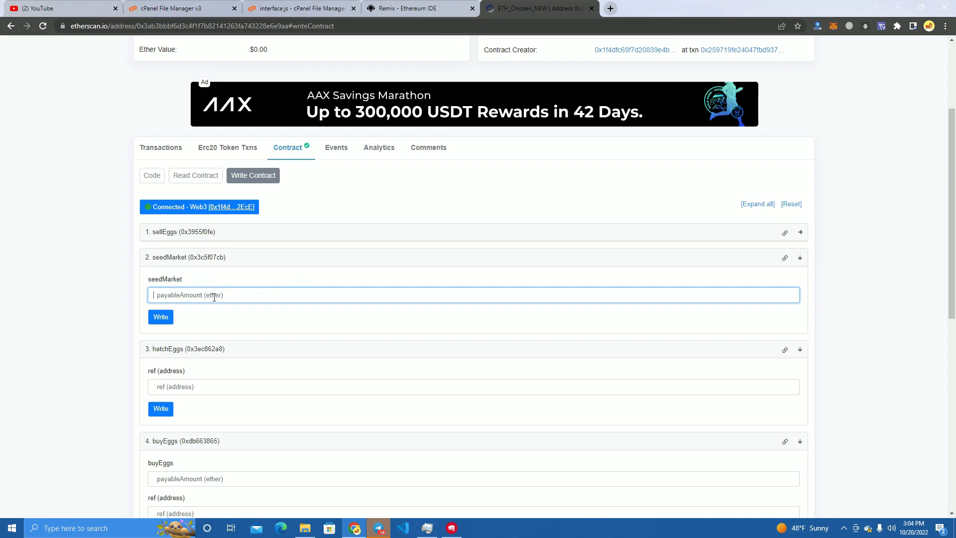
mouse_move(361, 270)
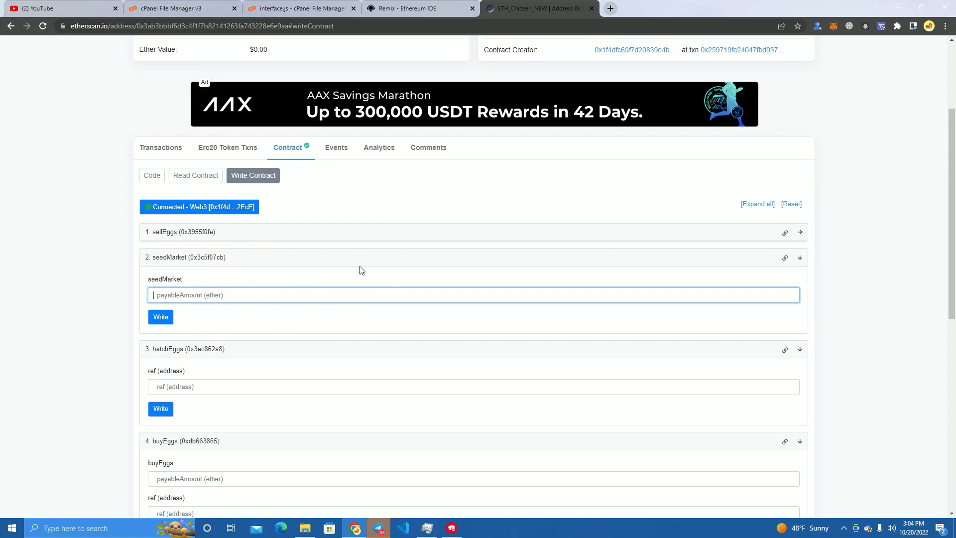
mouse_move(282, 272)
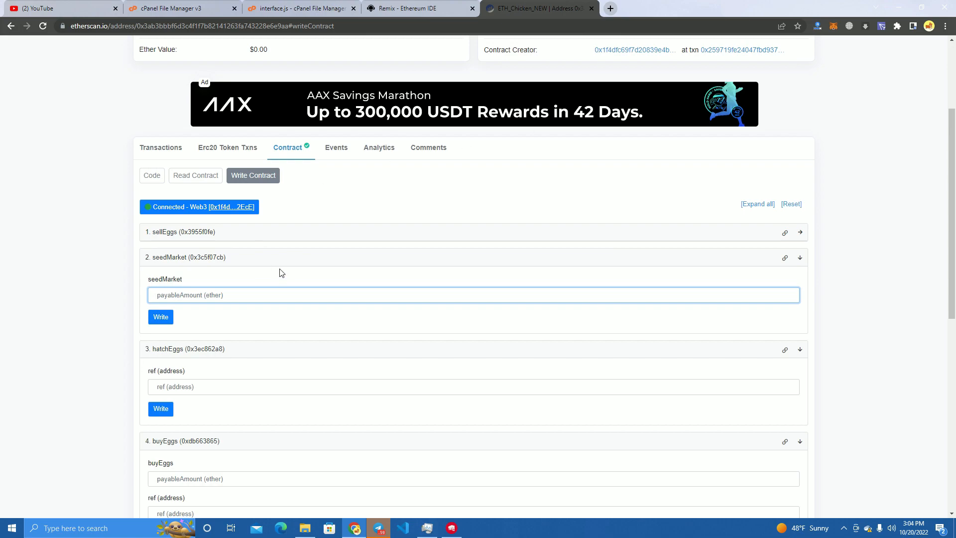
mouse_move(288, 266)
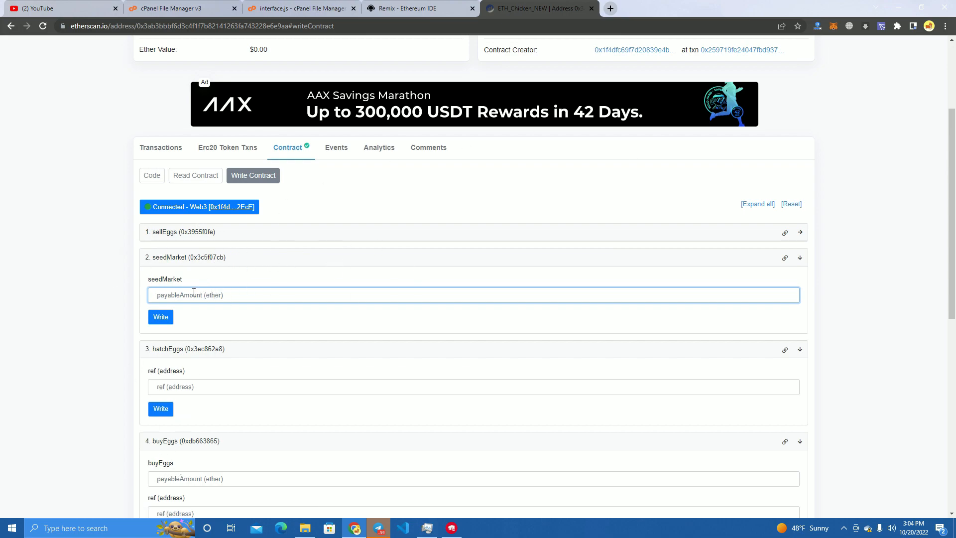
mouse_move(202, 245)
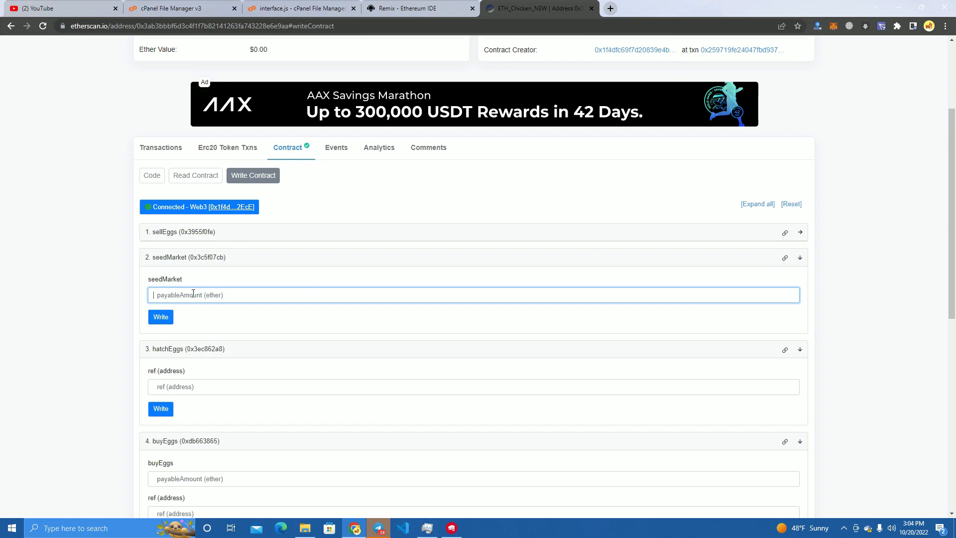
mouse_move(256, 295)
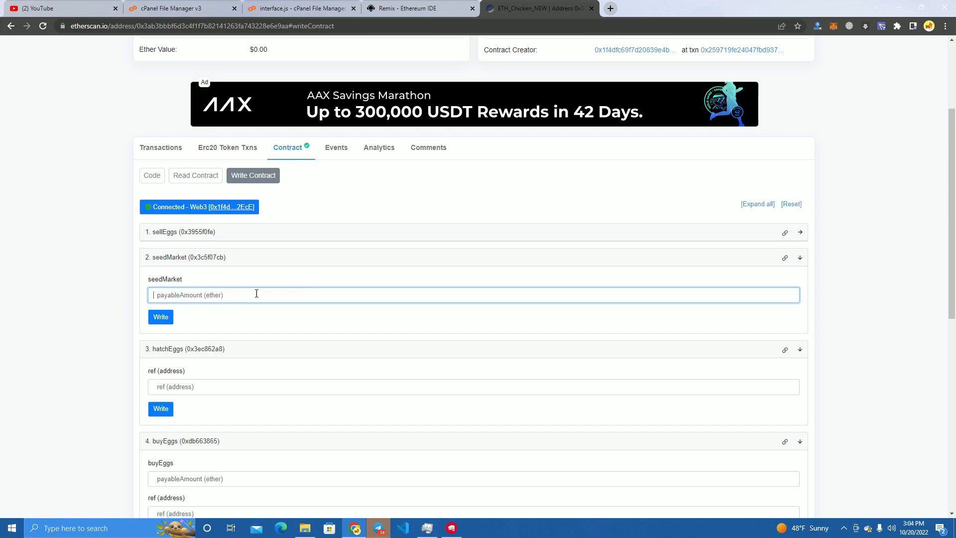
Step: Call seedMarket with a payable amount of 0.001 ether and confirm it in MetaMask
type("0")
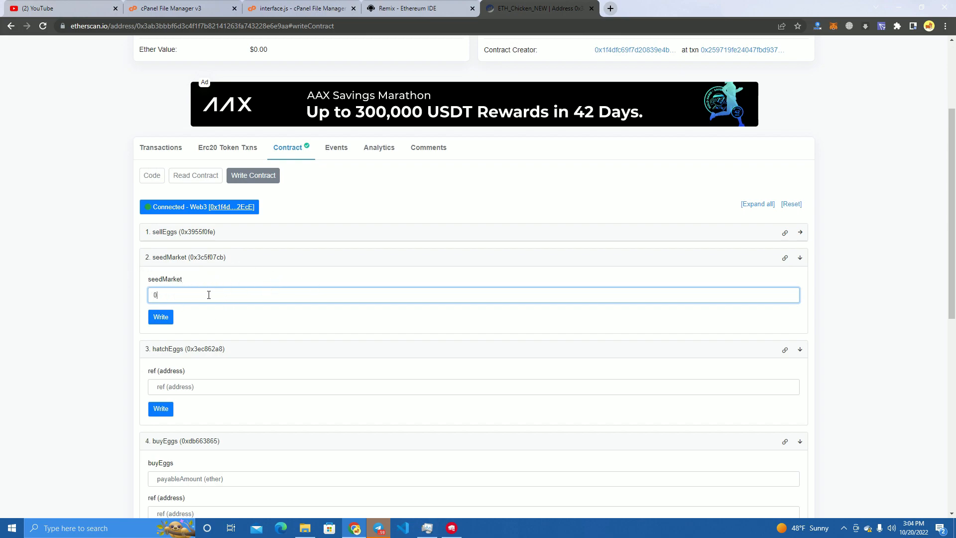
type(".001")
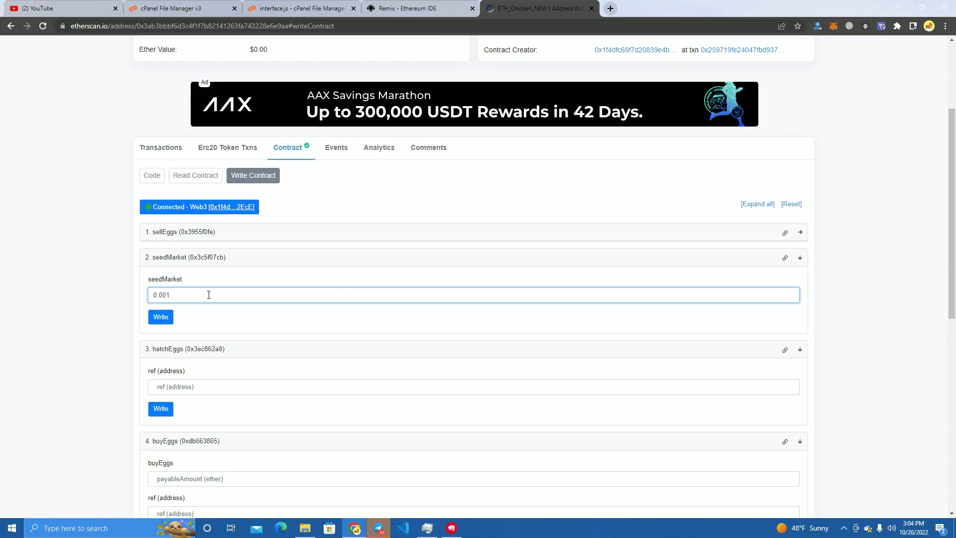
scroll("down", 3)
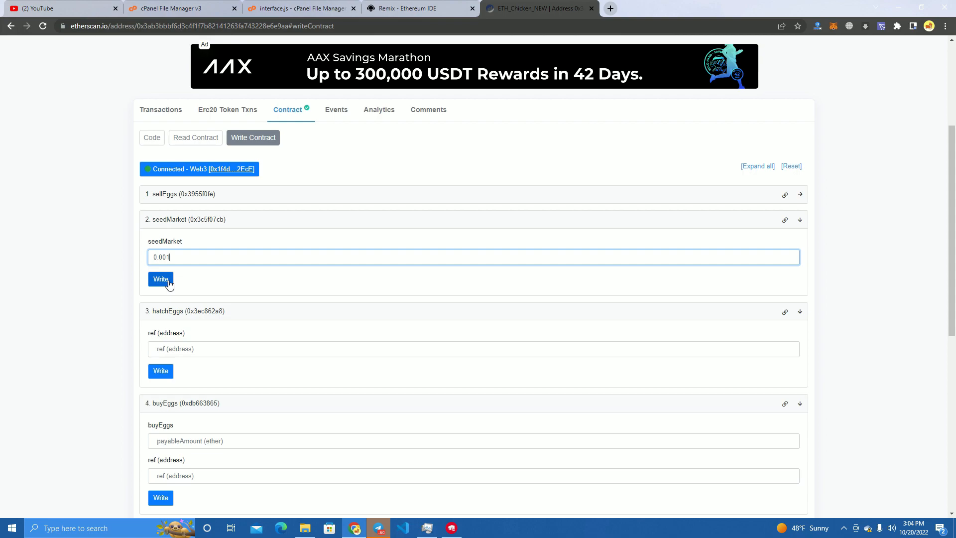
left_click(161, 279)
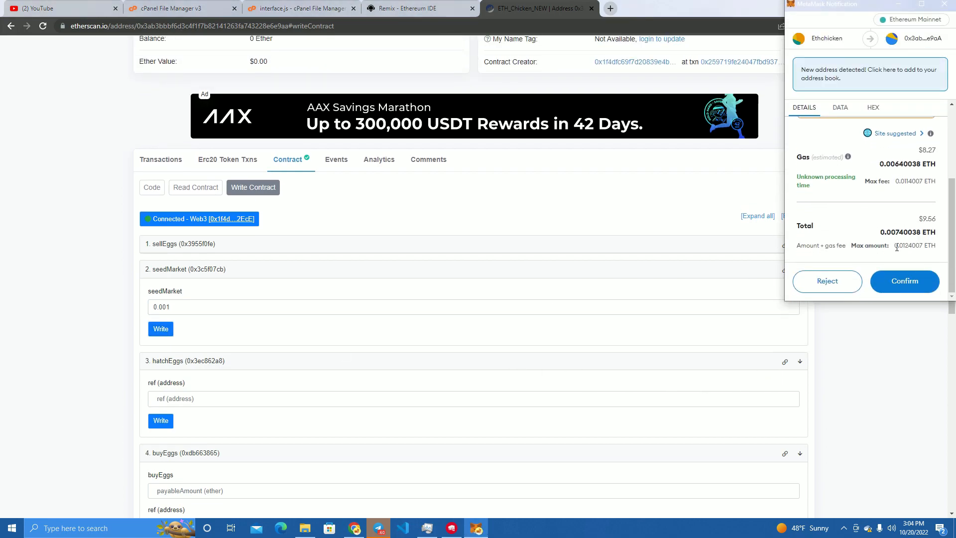
left_click(905, 282)
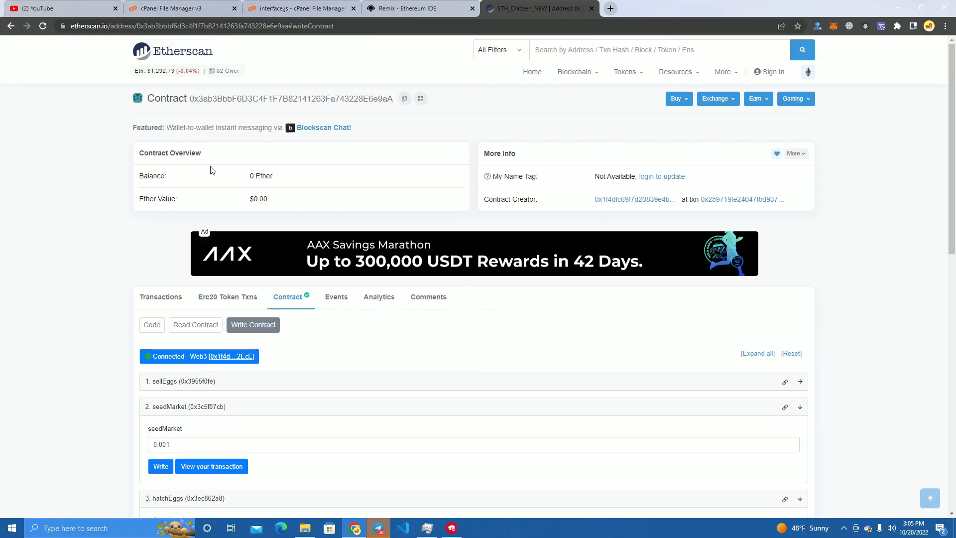
mouse_move(467, 243)
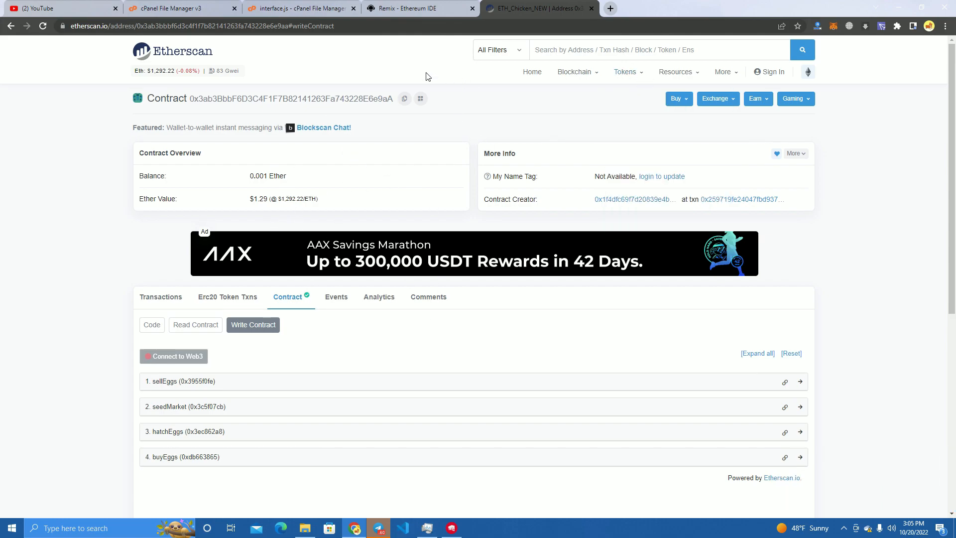
Step: Go to bscminer.com/test in a new tab
type("bscminer.com/test/")
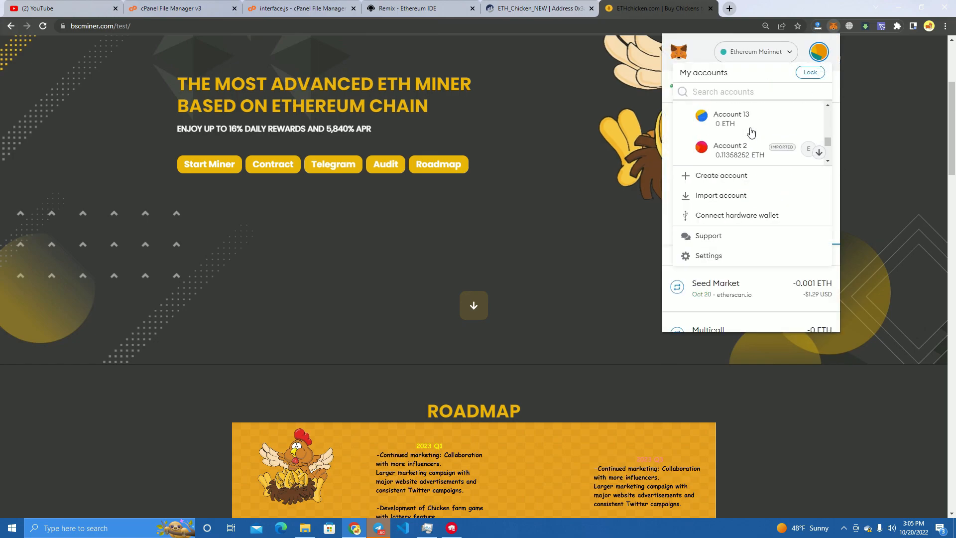
Step: Dismiss the wallet and extension popups, then buy chickens with 0.01 ETH
left_click(731, 119)
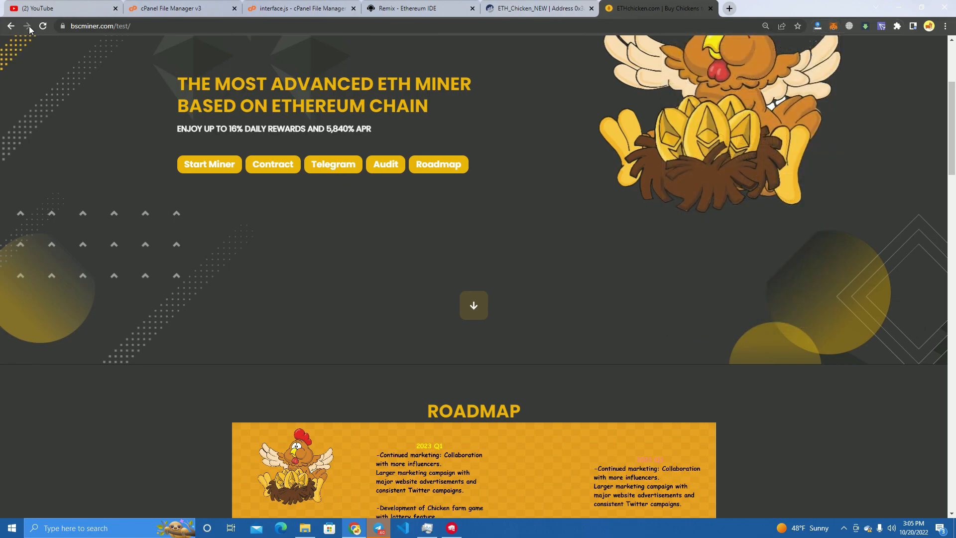
mouse_move(358, 240)
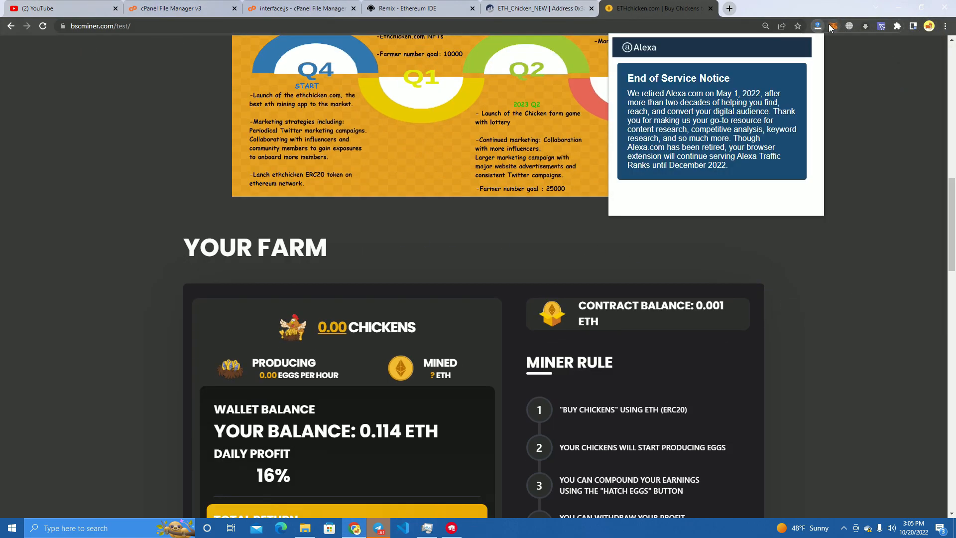
left_click(833, 26)
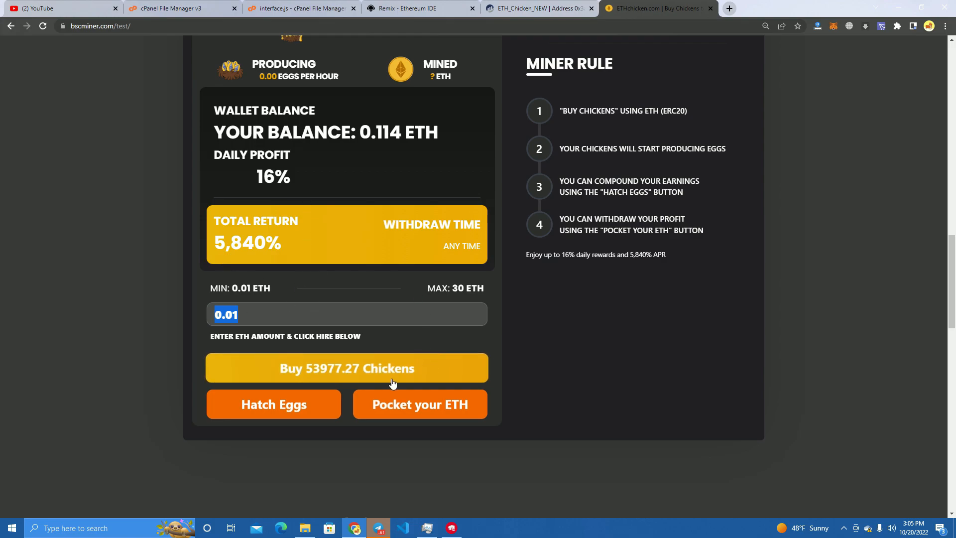
mouse_move(345, 366)
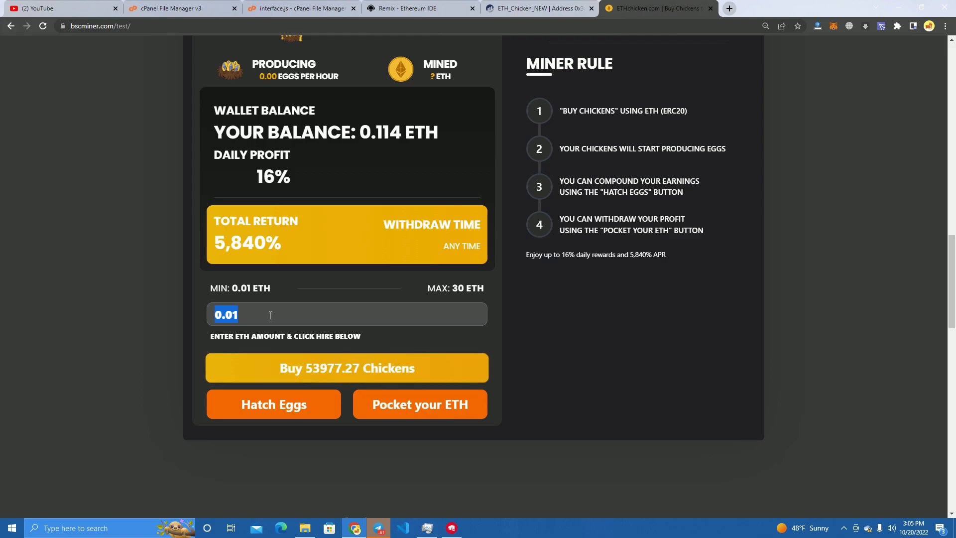
left_click(347, 368)
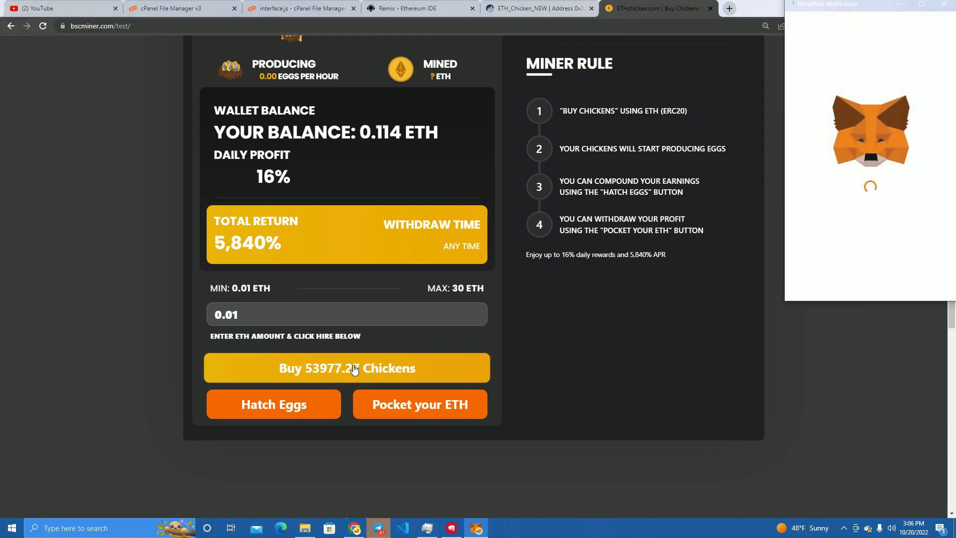
Step: Reopen the 0.01 ETH Buy Eggs wallet request, then go back to the Etherscan contract tab
left_click(347, 368)
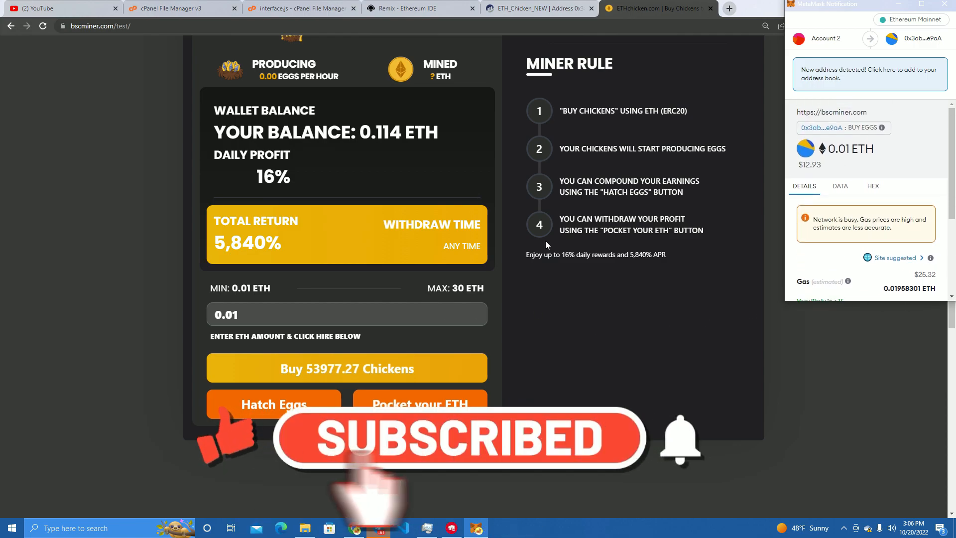
scroll("down", 3)
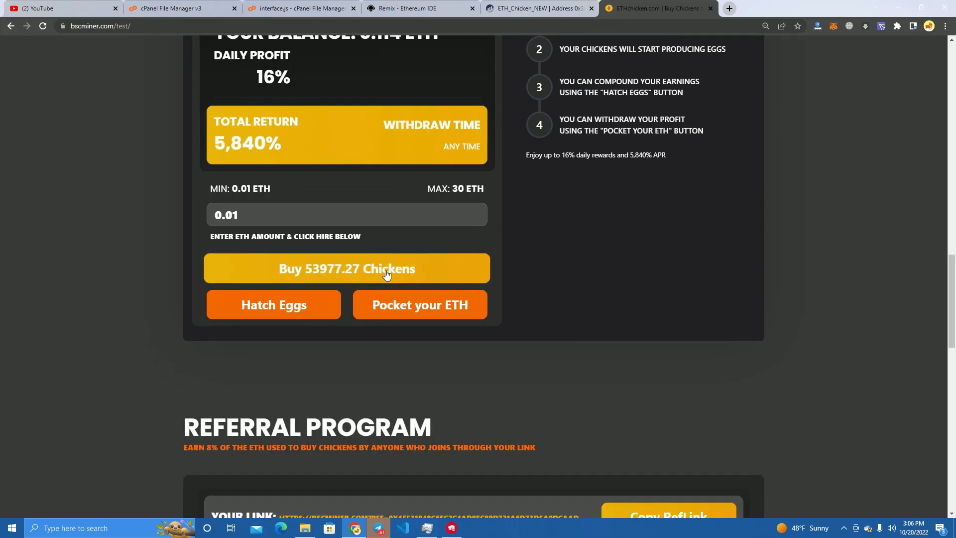
left_click(347, 268)
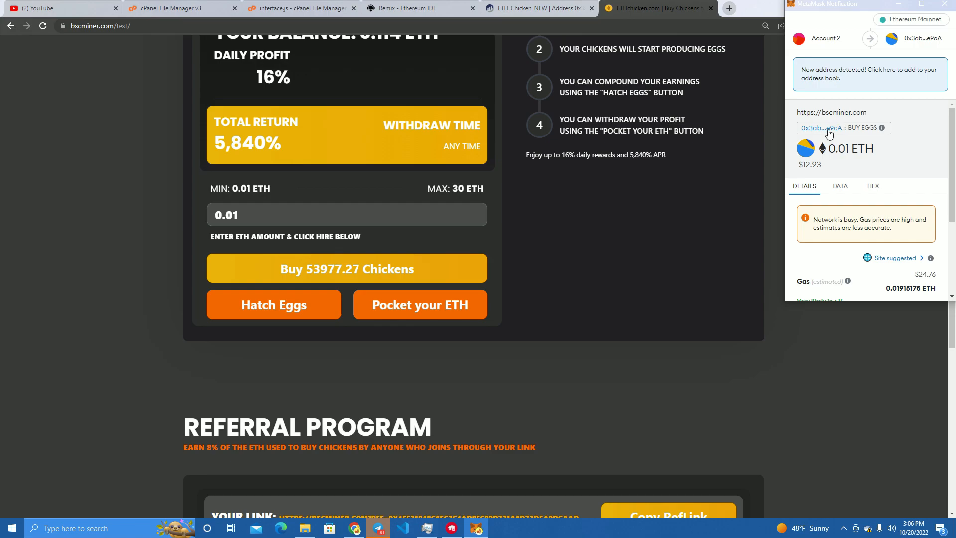
mouse_move(840, 176)
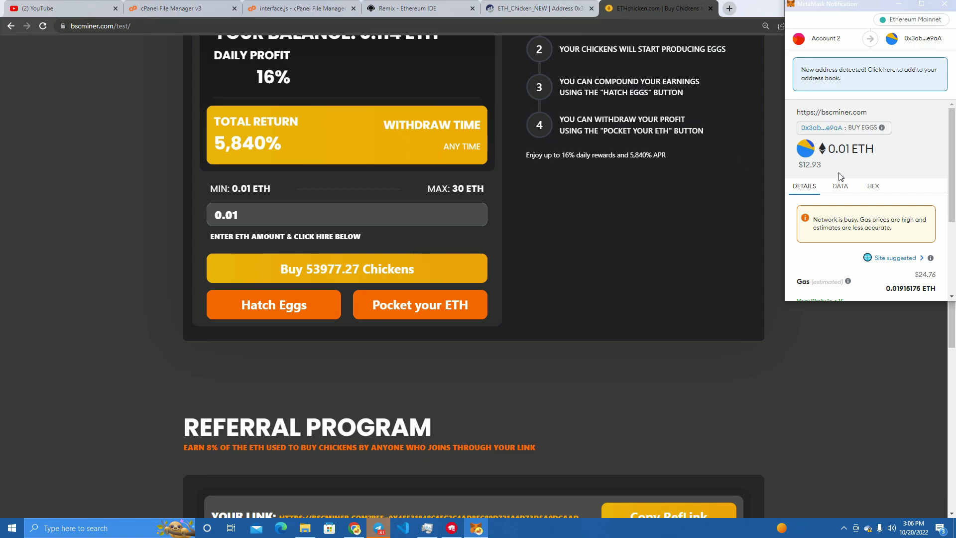
left_click(536, 8)
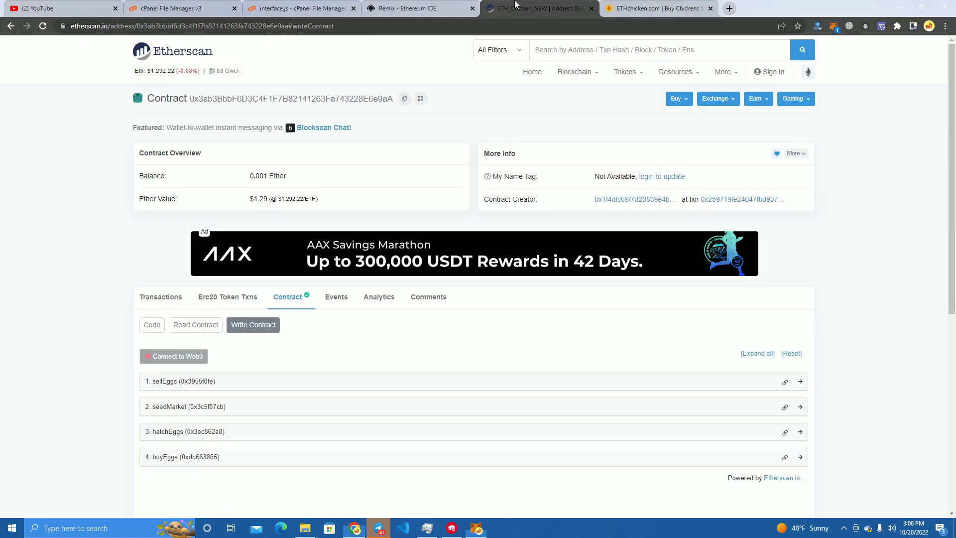
Step: View the contract's Seed Market transaction on the block explorer, then return to the ETH Chicken site
scroll("down", 3)
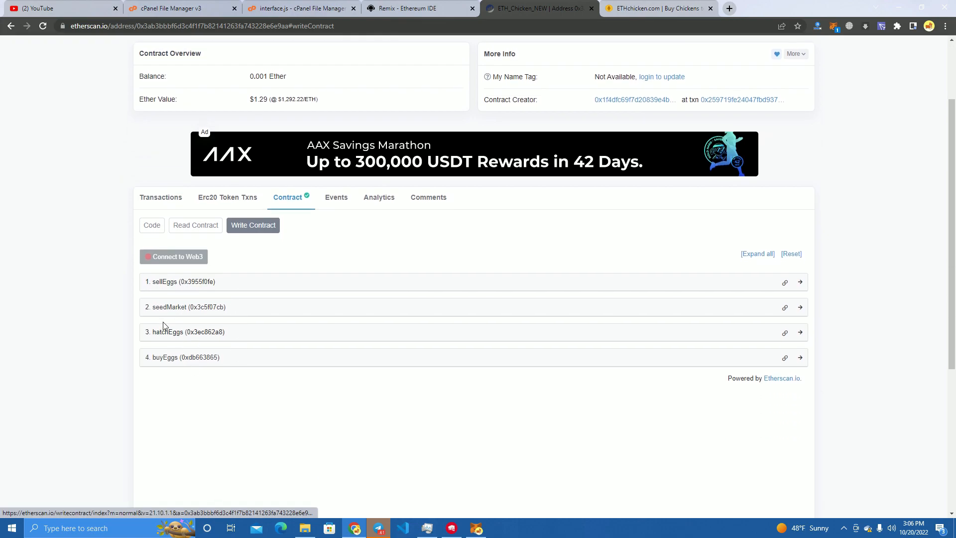
mouse_move(21, 261)
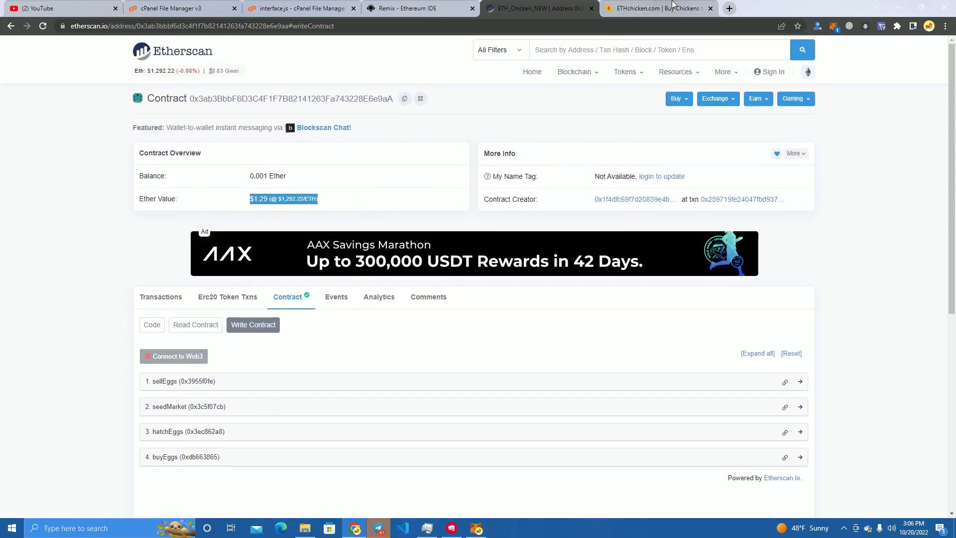
left_click(661, 8)
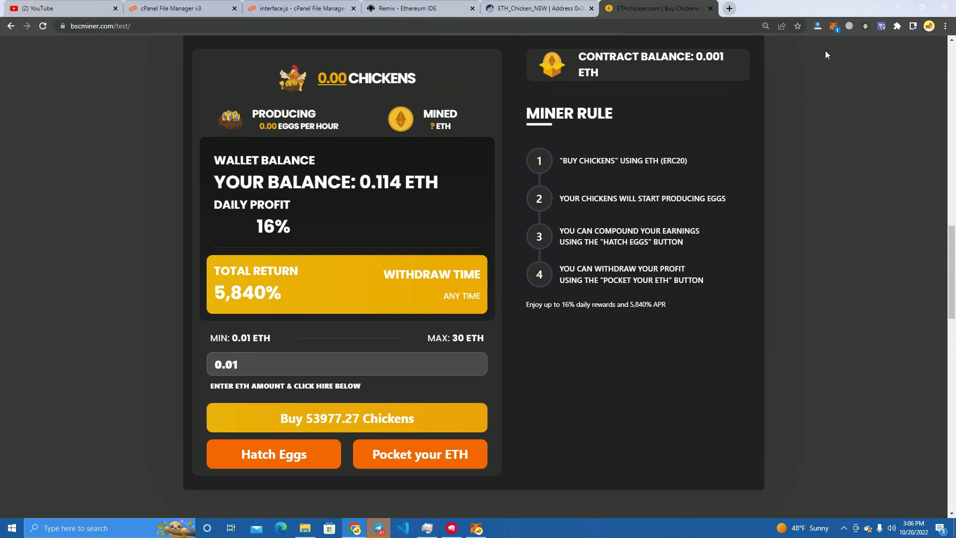
left_click(347, 418)
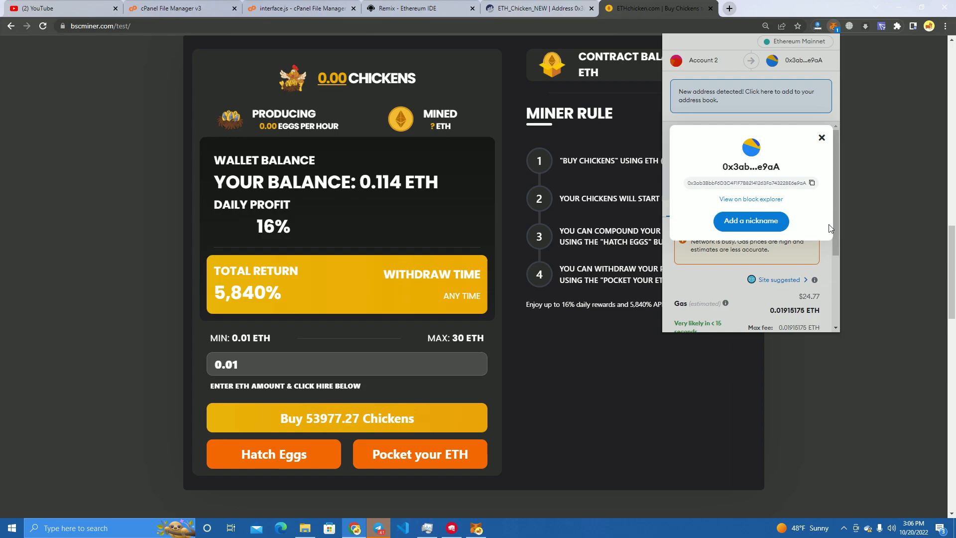
left_click(751, 199)
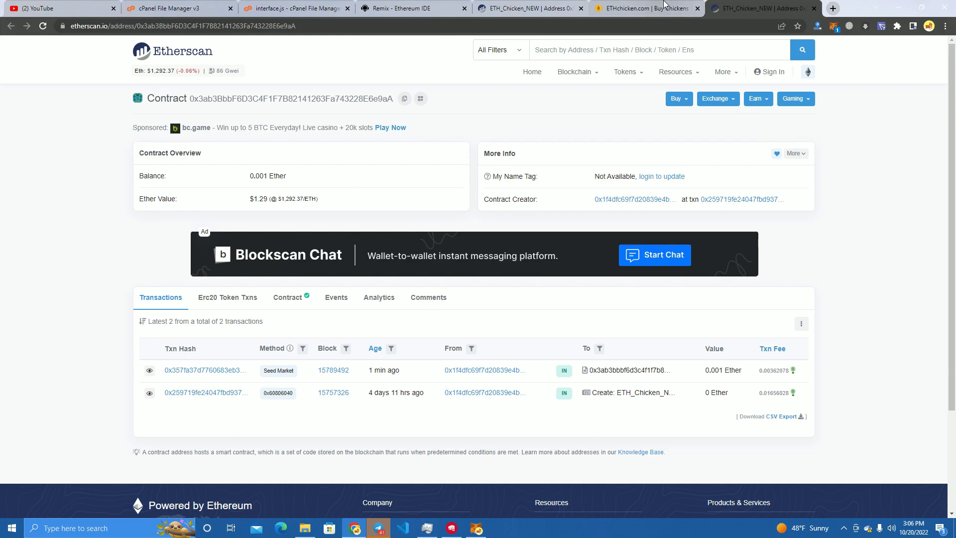
left_click(645, 8)
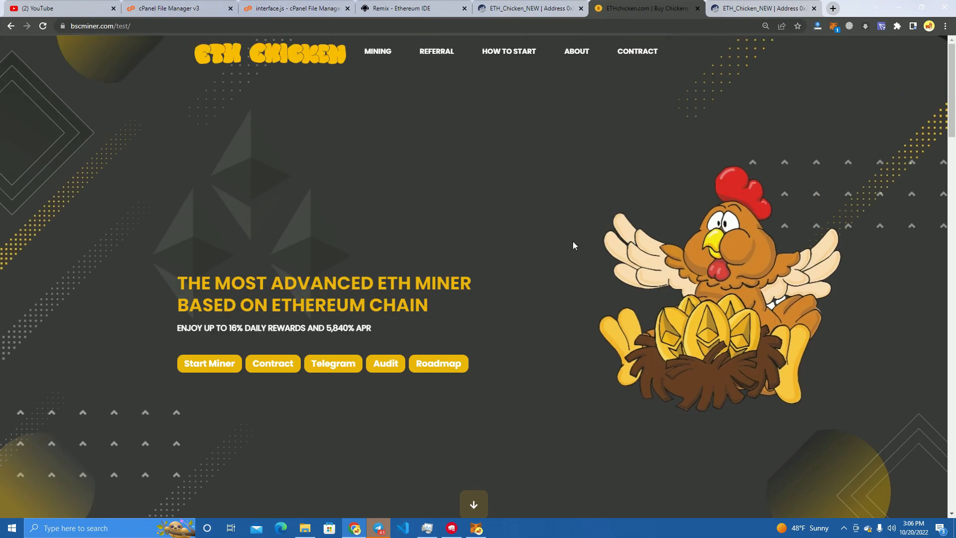
mouse_move(513, 247)
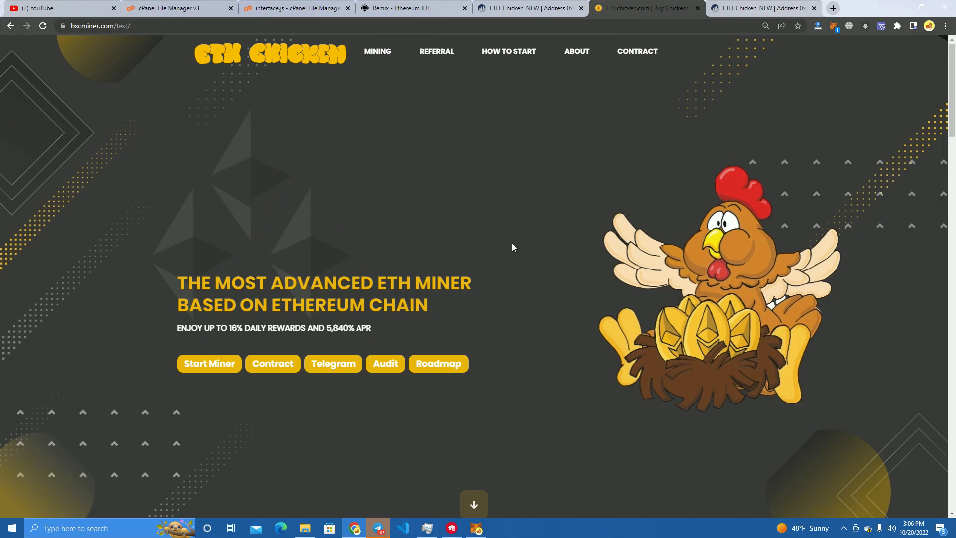